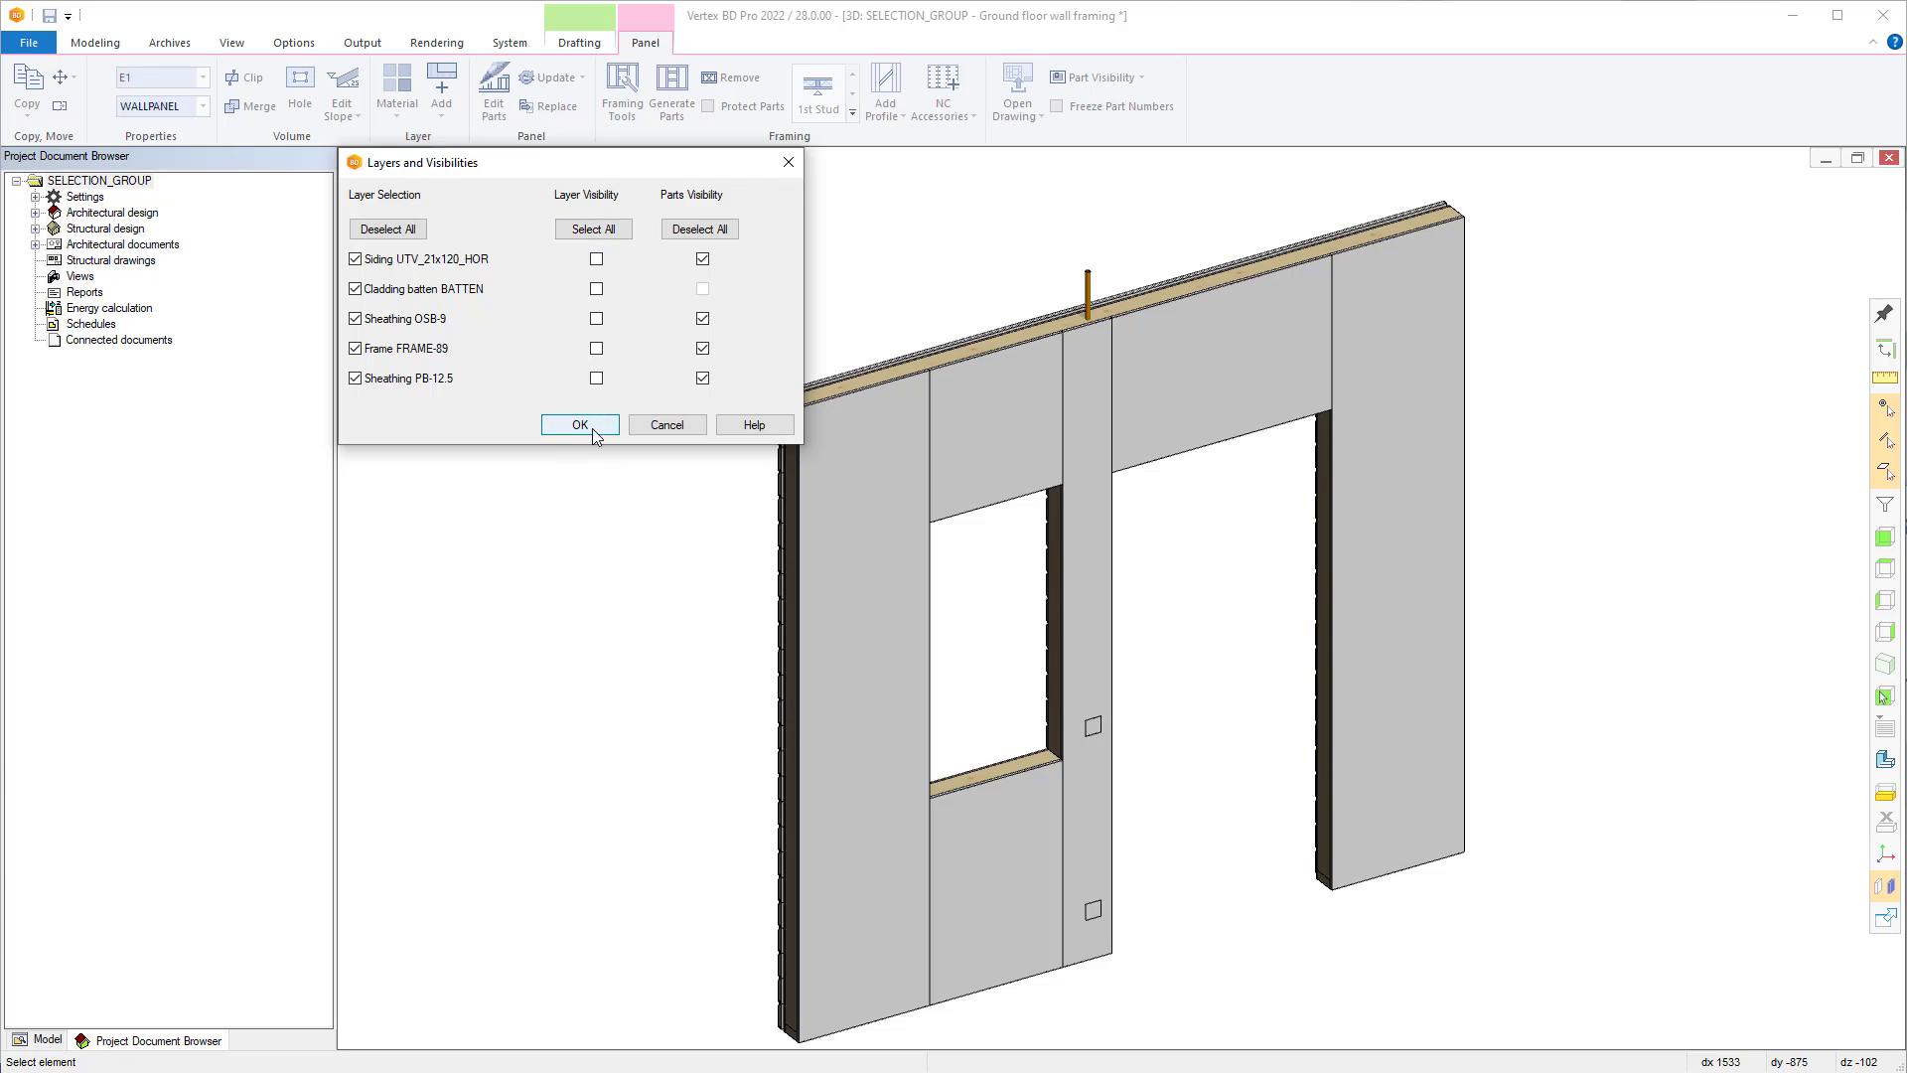
- Apply the layer and part visibility settings for the ground floor wall panel
left_click(578, 425)
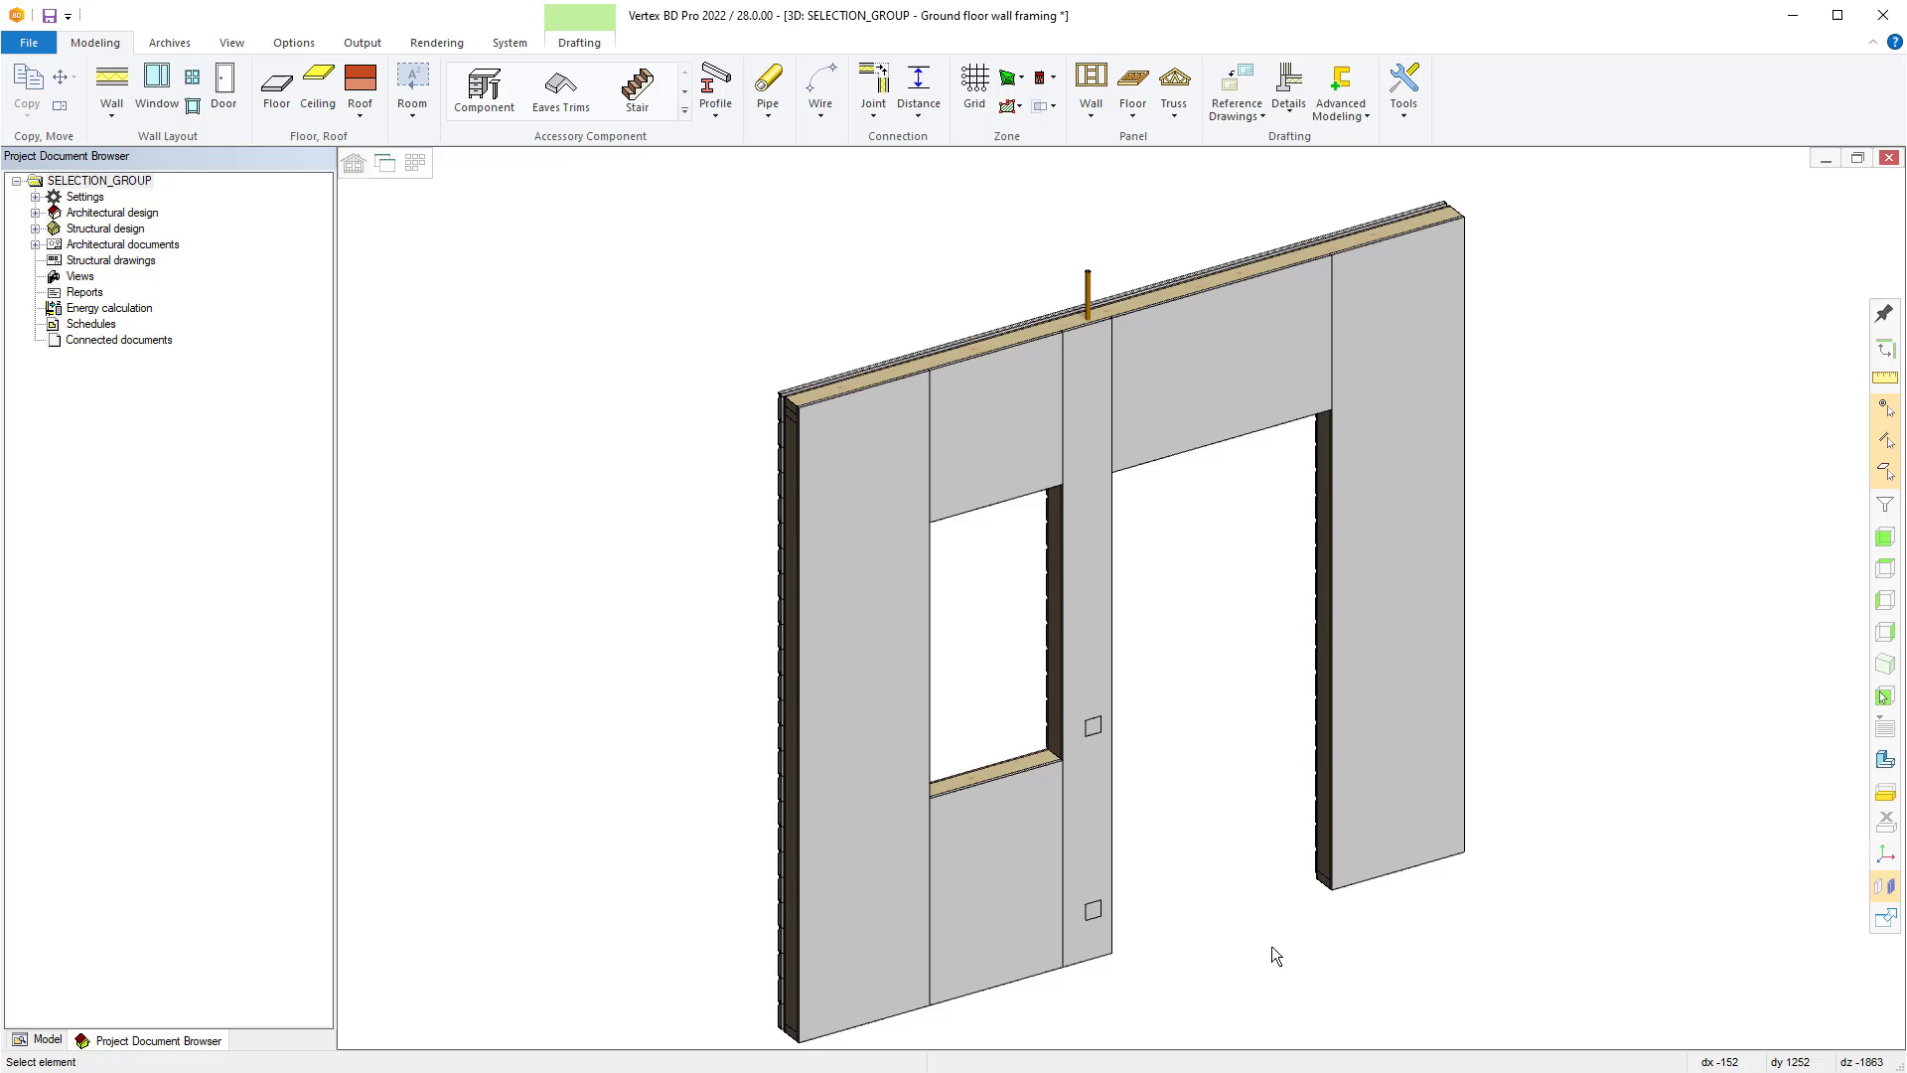
mouse_move(1092, 510)
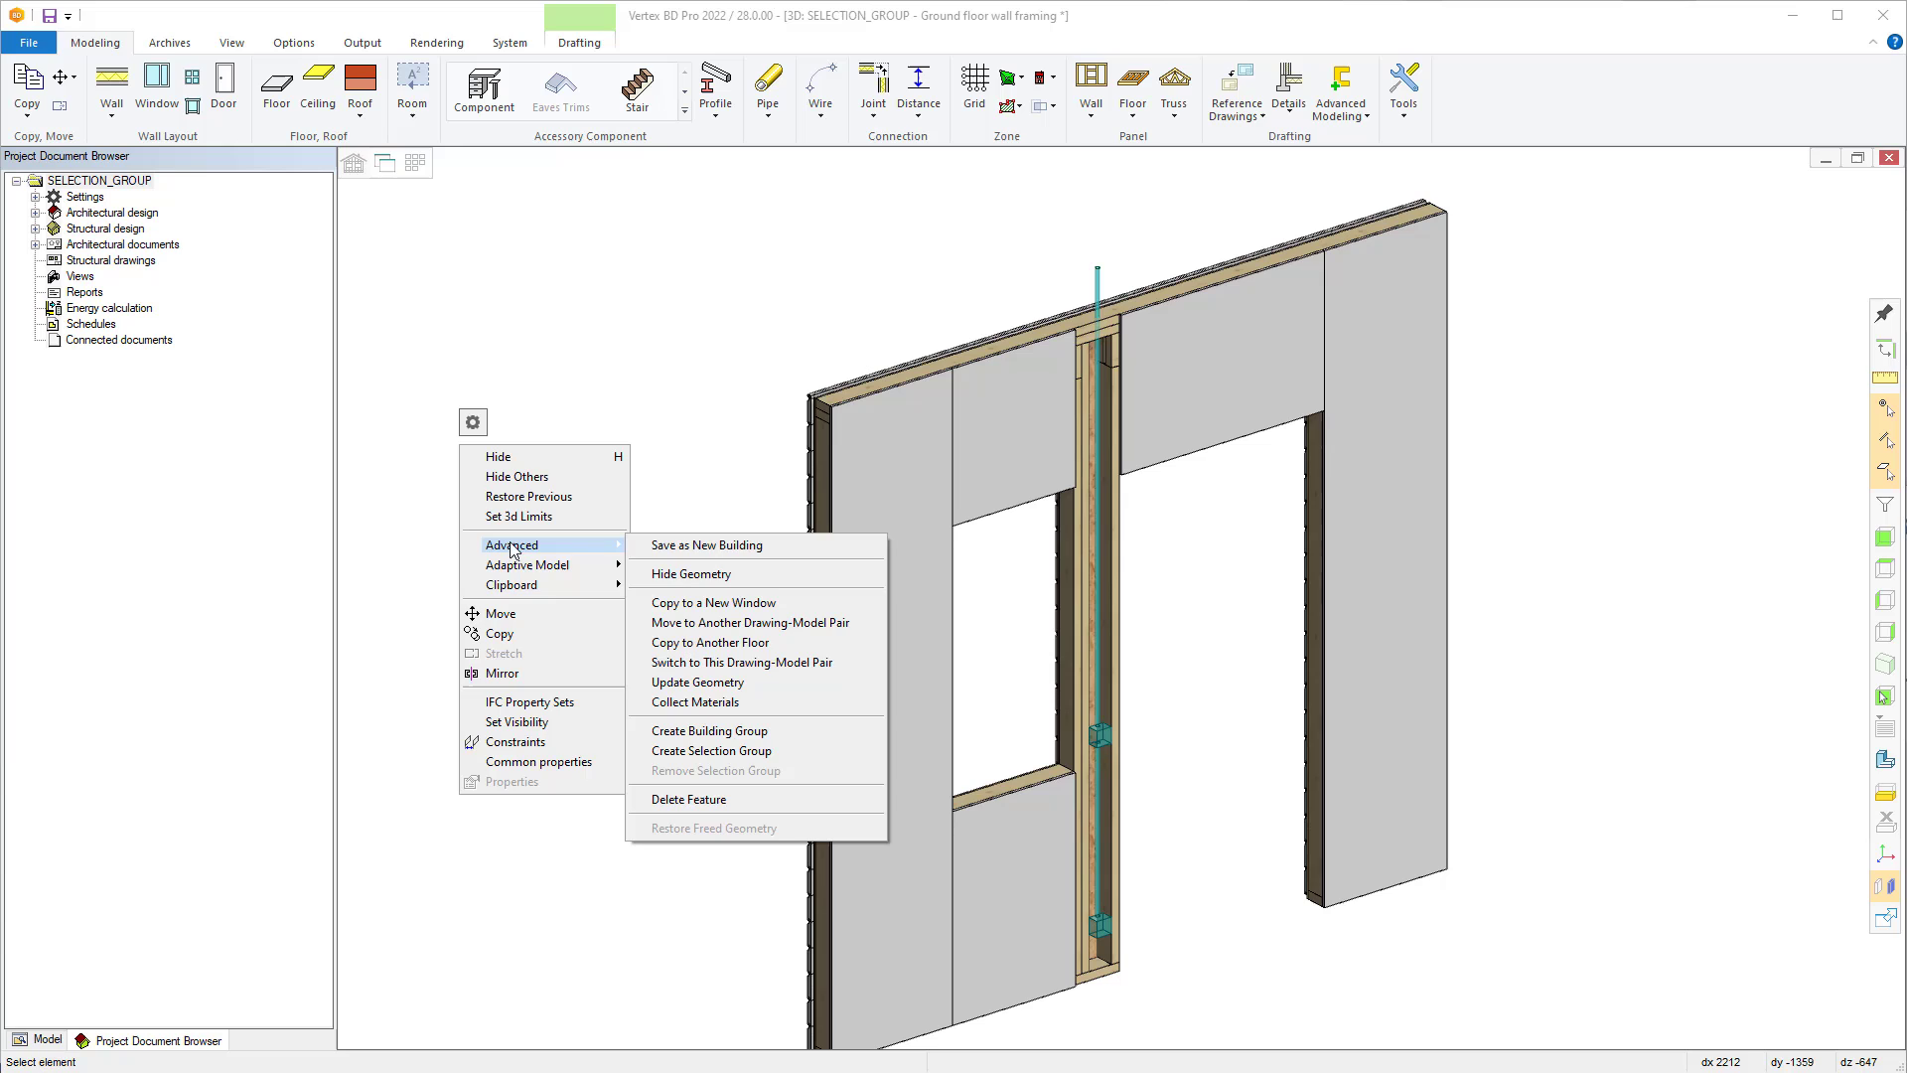
mouse_move(711, 731)
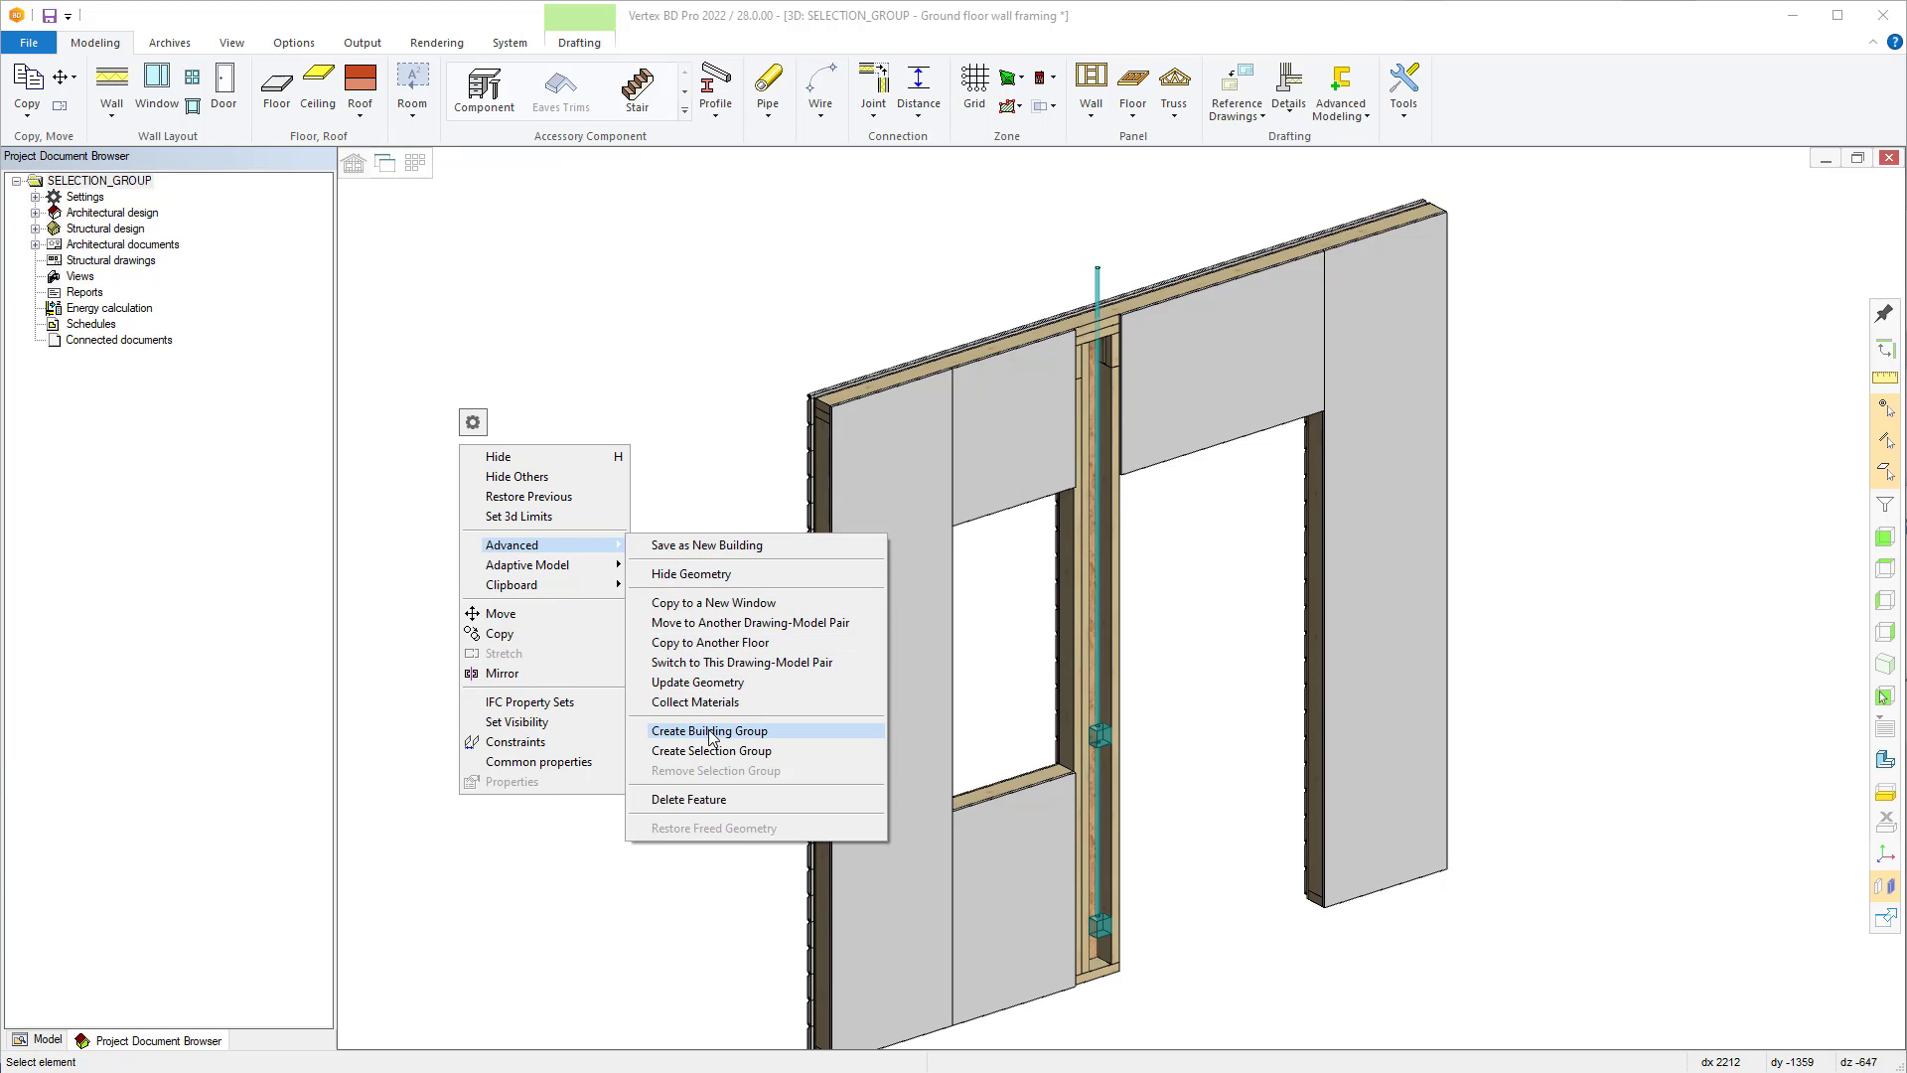
mouse_move(745, 751)
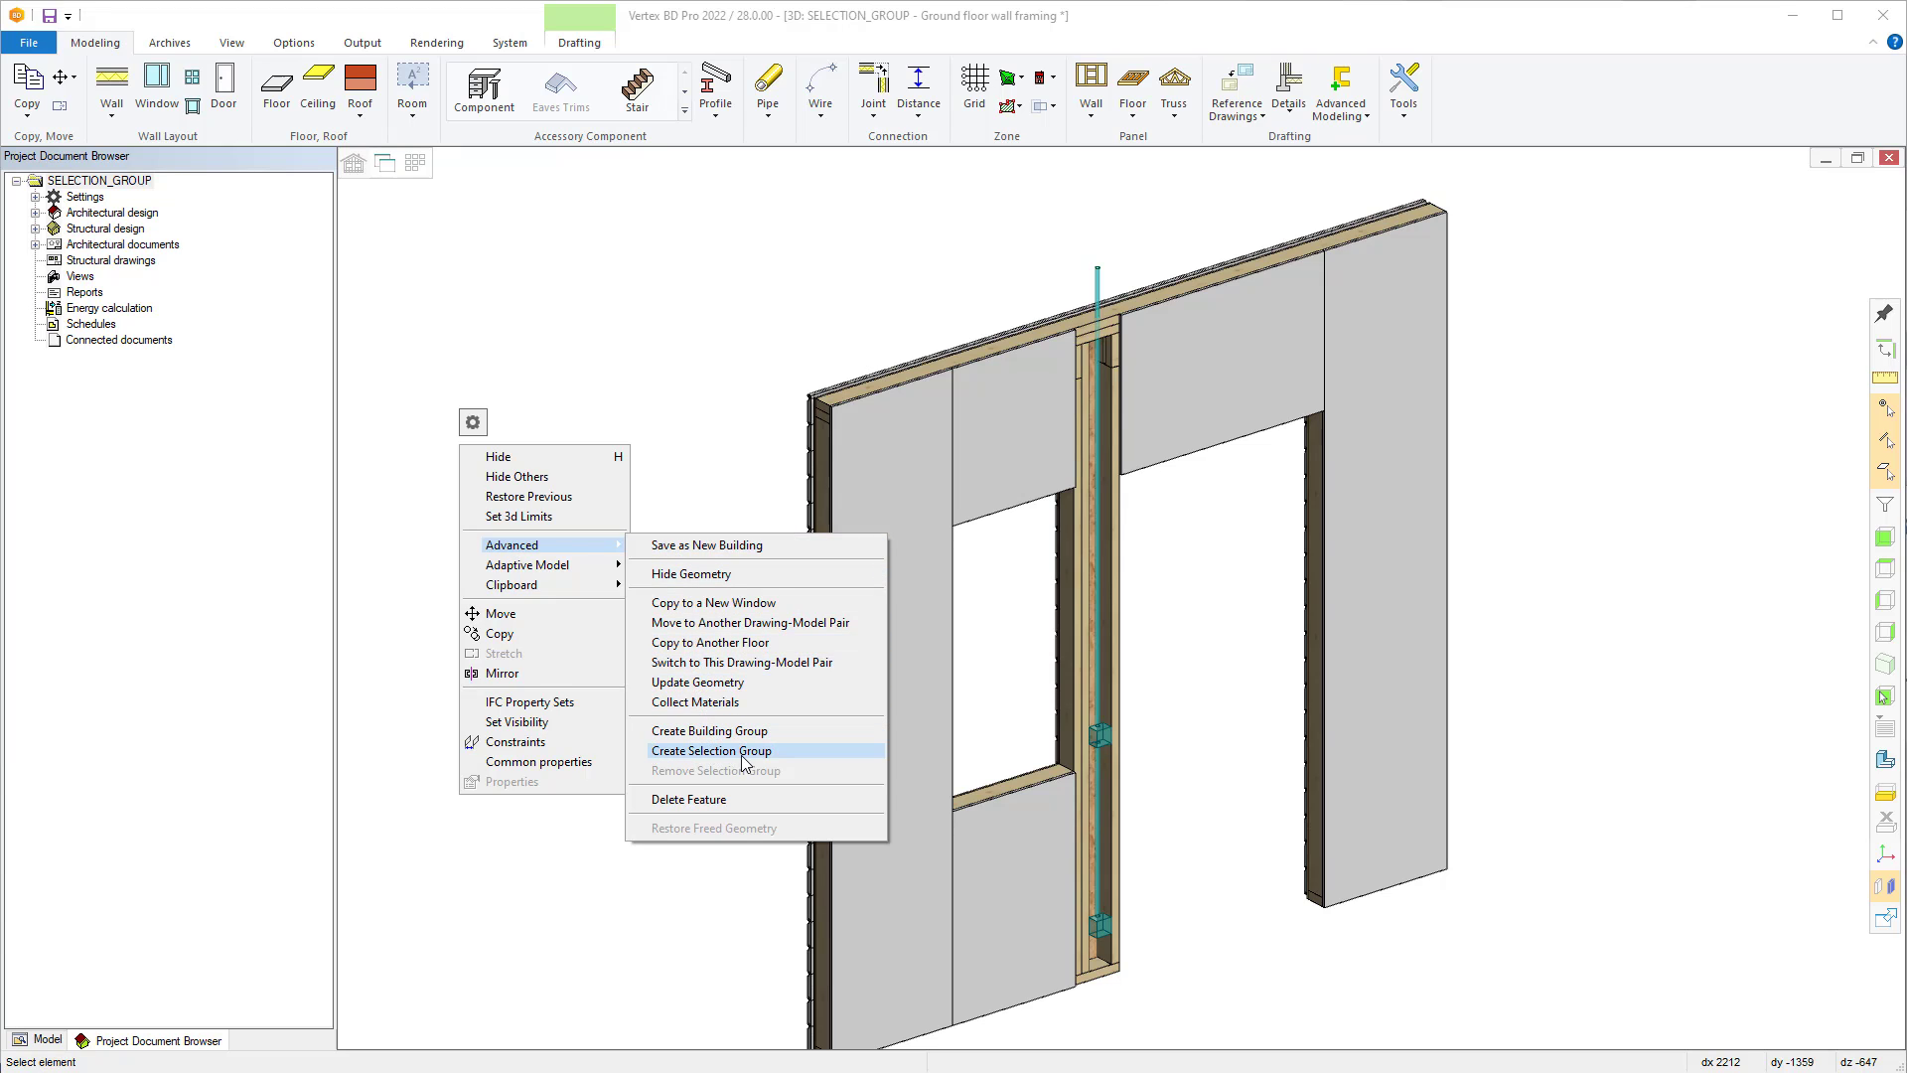
- Begin creating a selection group from the electrical boxes and pipe via Advanced
left_click(711, 751)
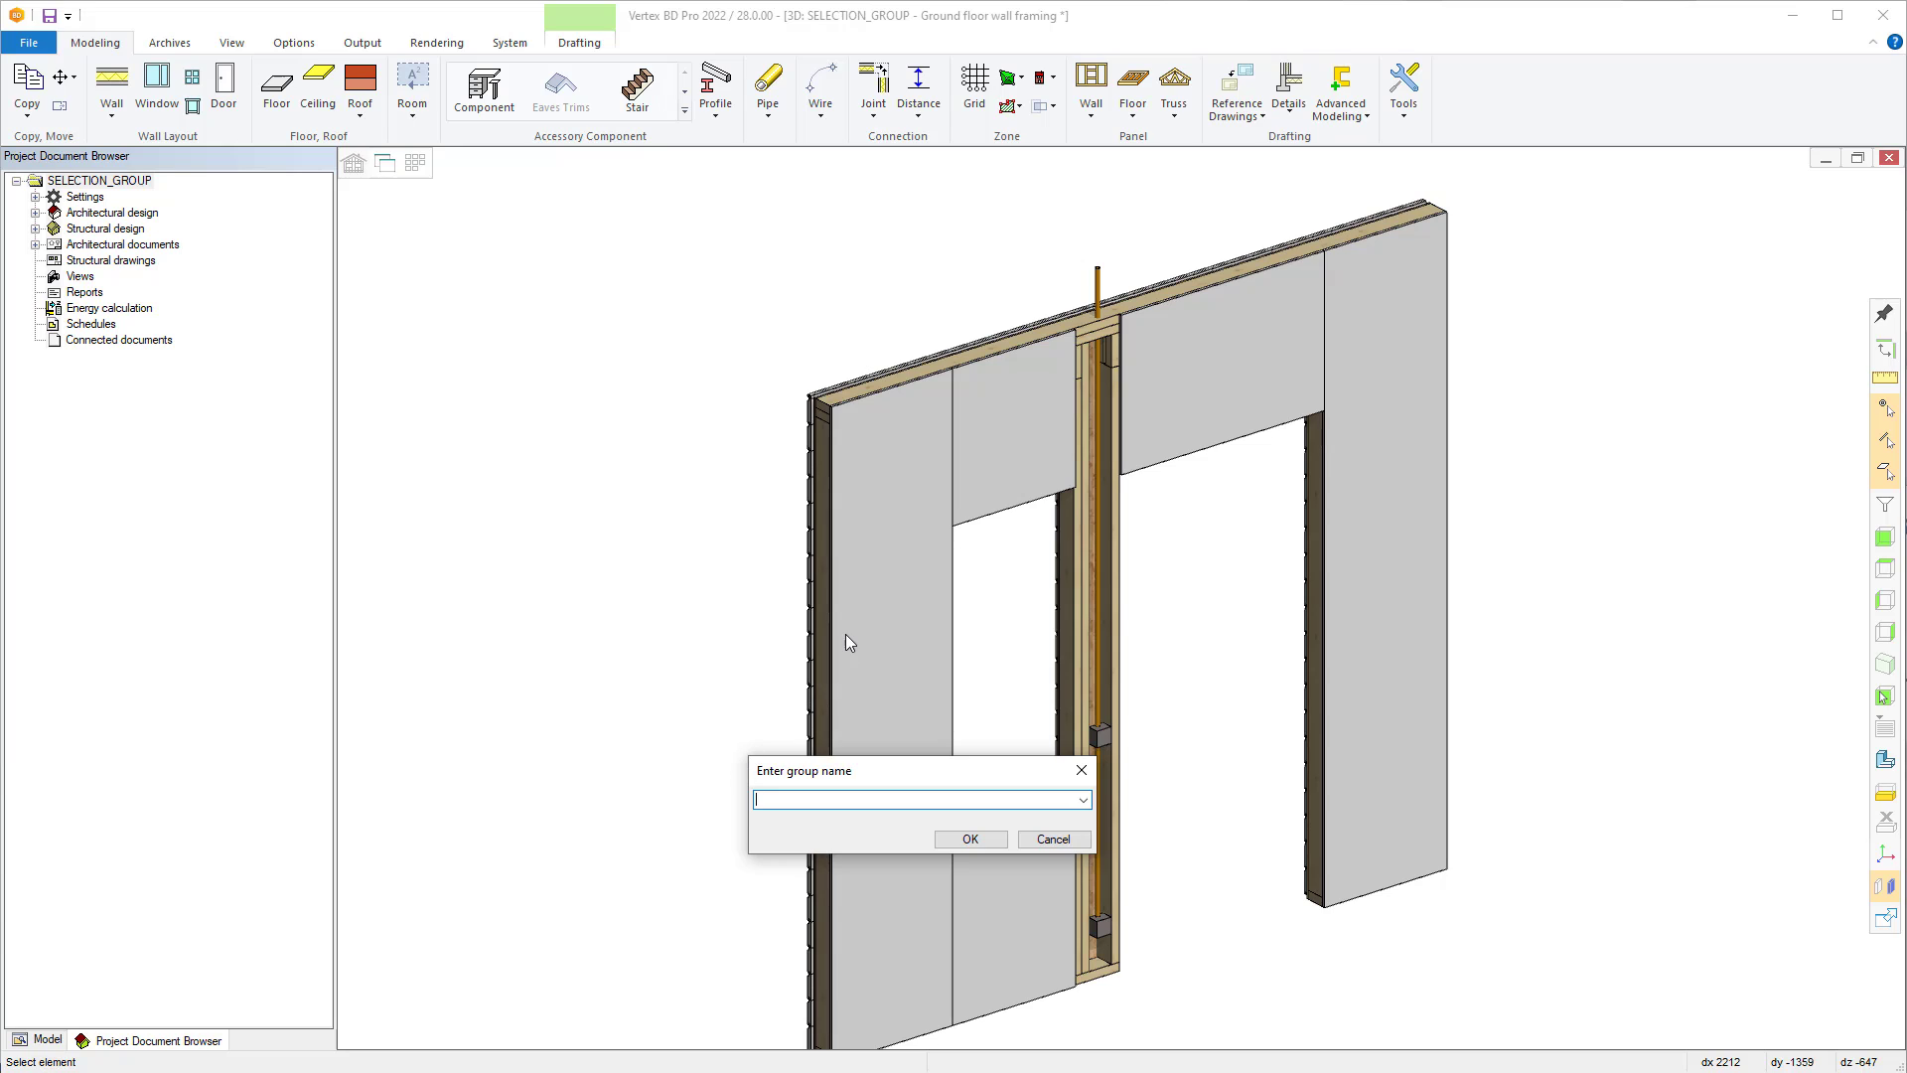
- Name the new selection group EL_001 and confirm it
type("EL_001")
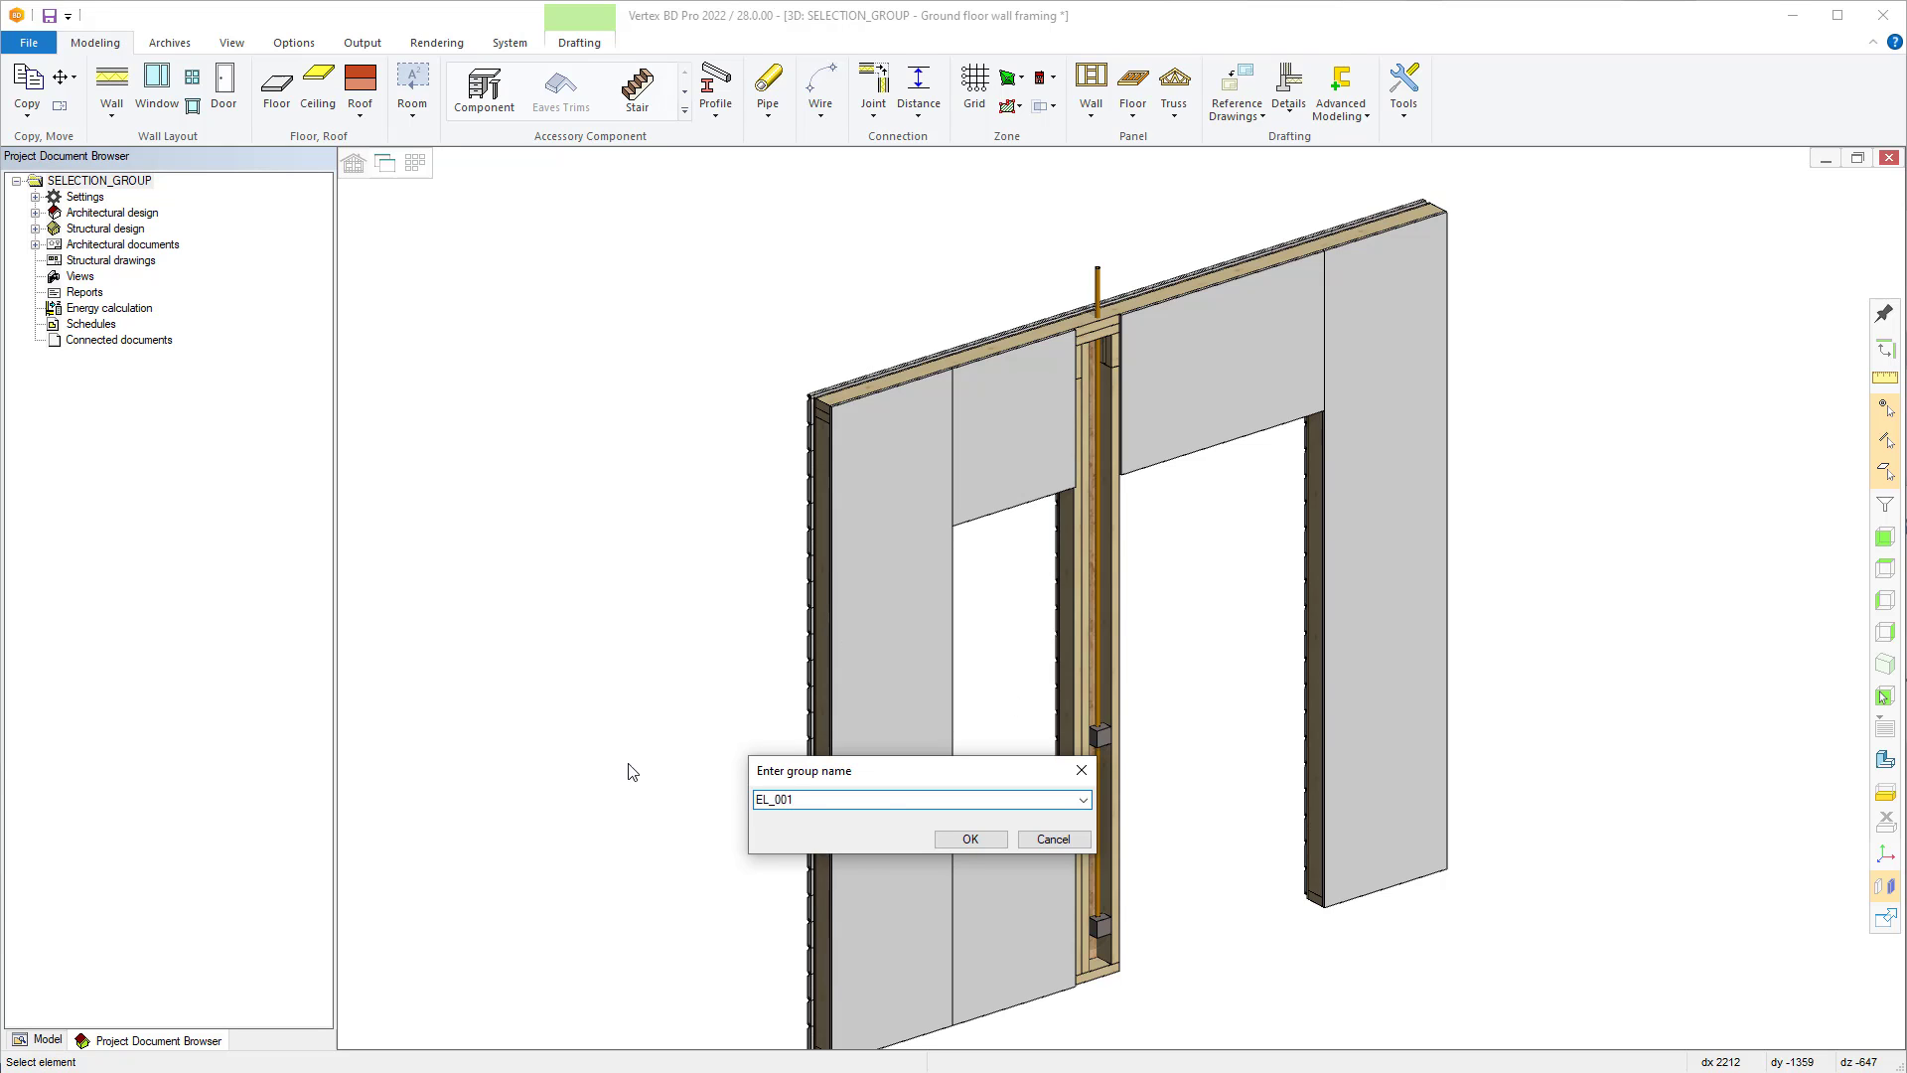
left_click(970, 839)
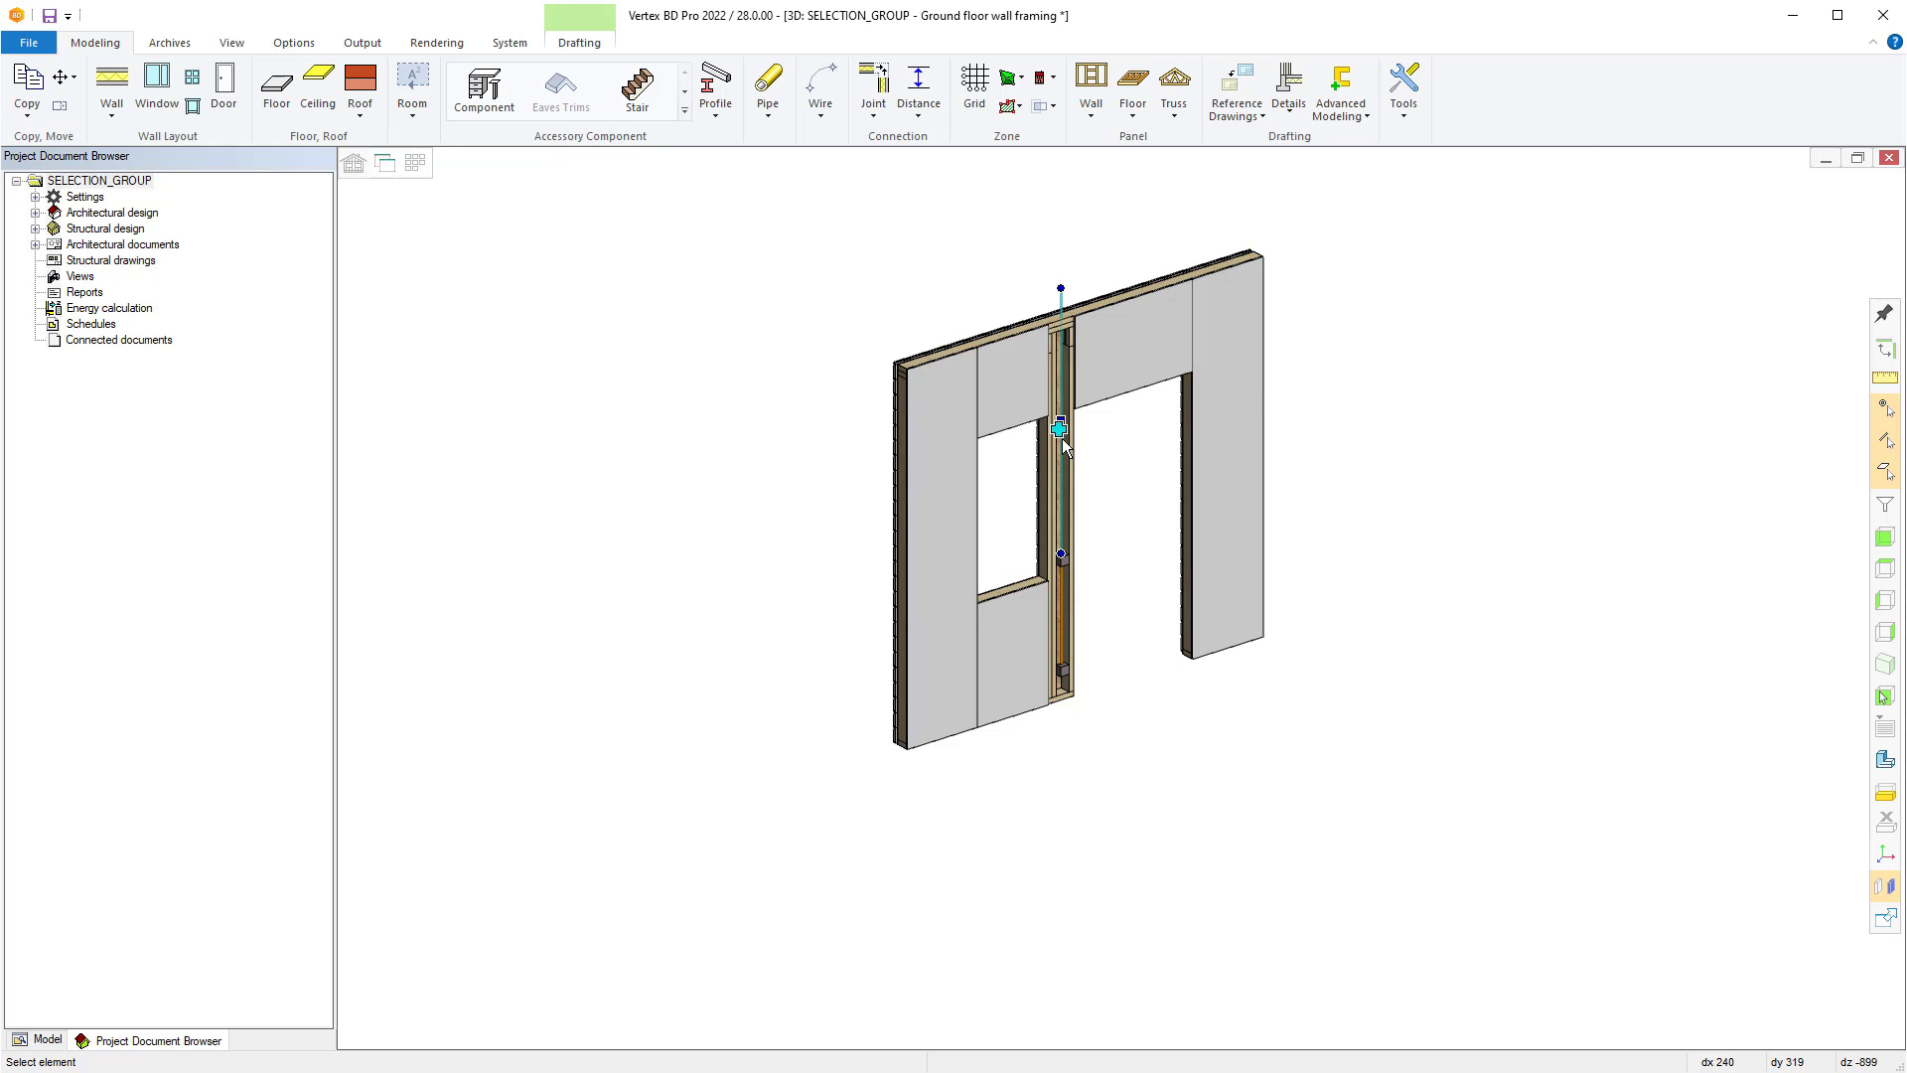
- Zoom in on the door opening to expose the studs, header and OSB
scroll("up", 3)
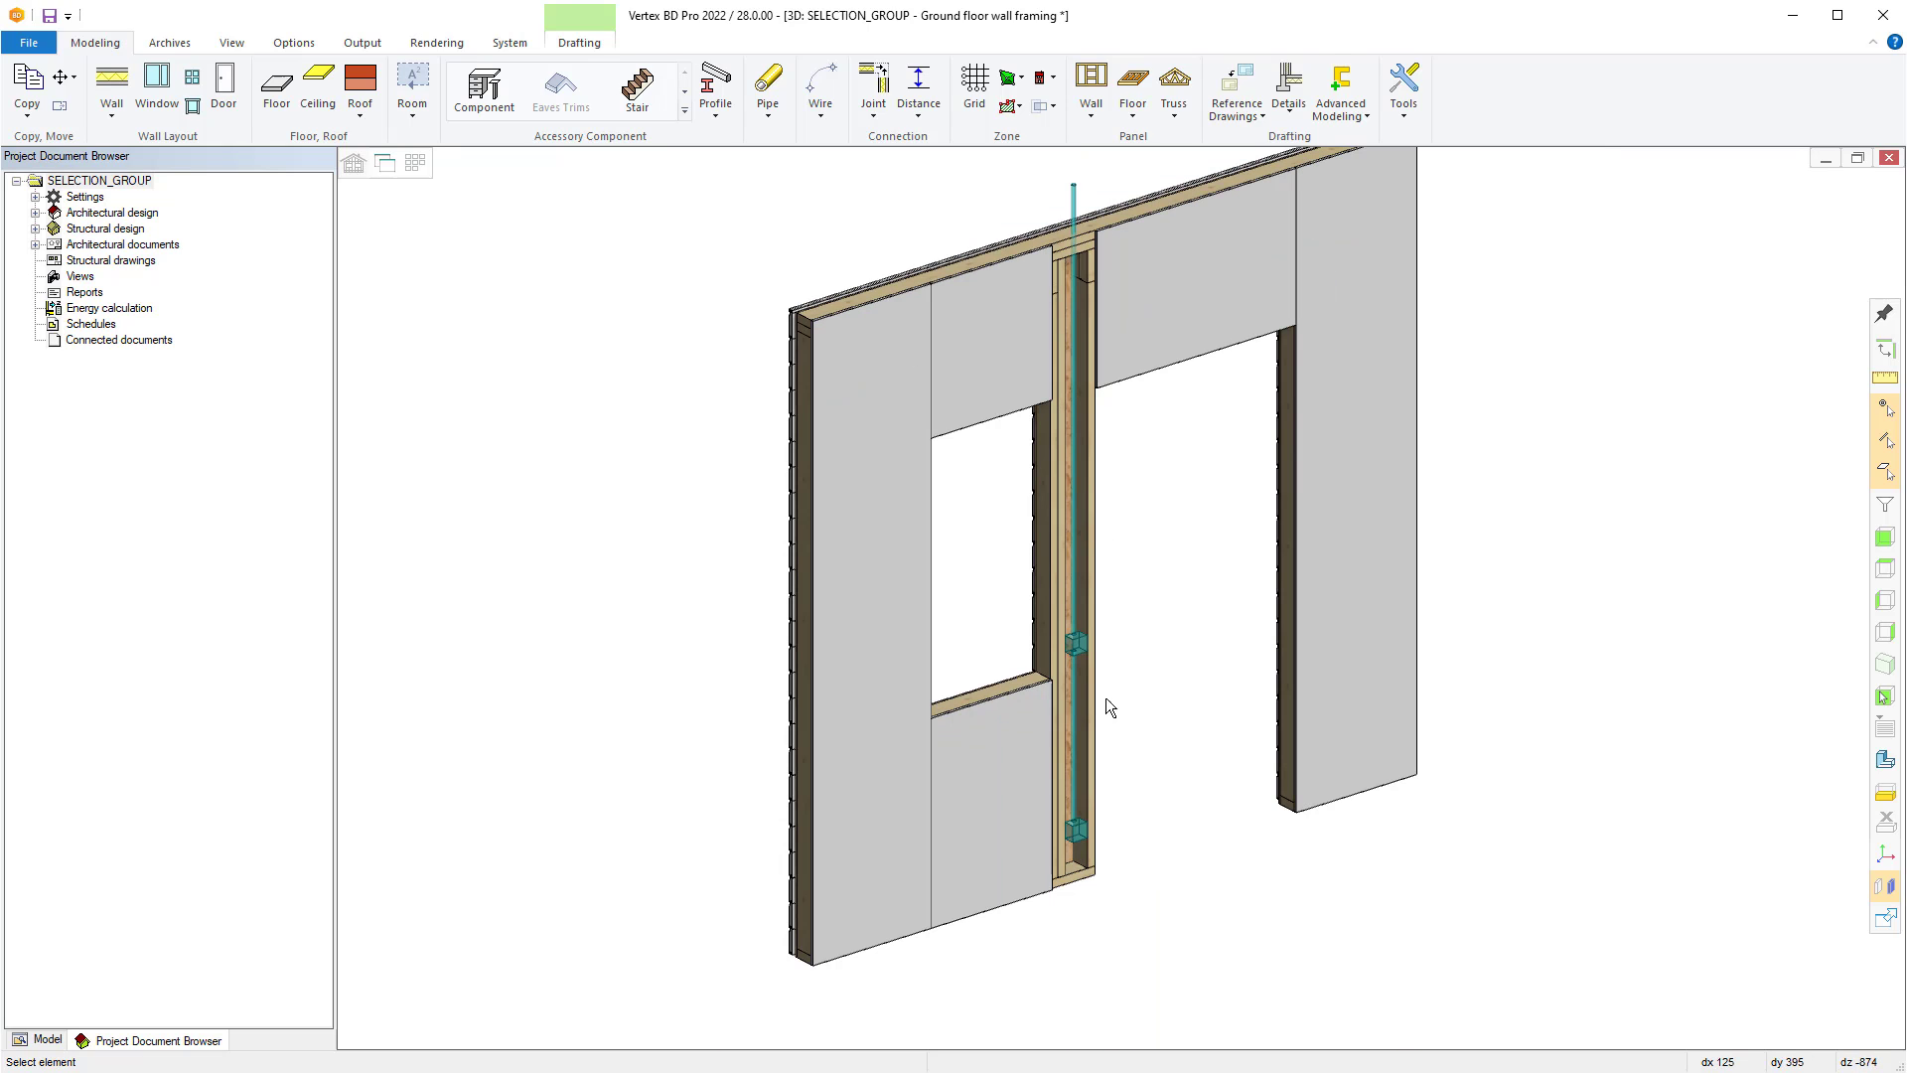
mouse_move(1104, 449)
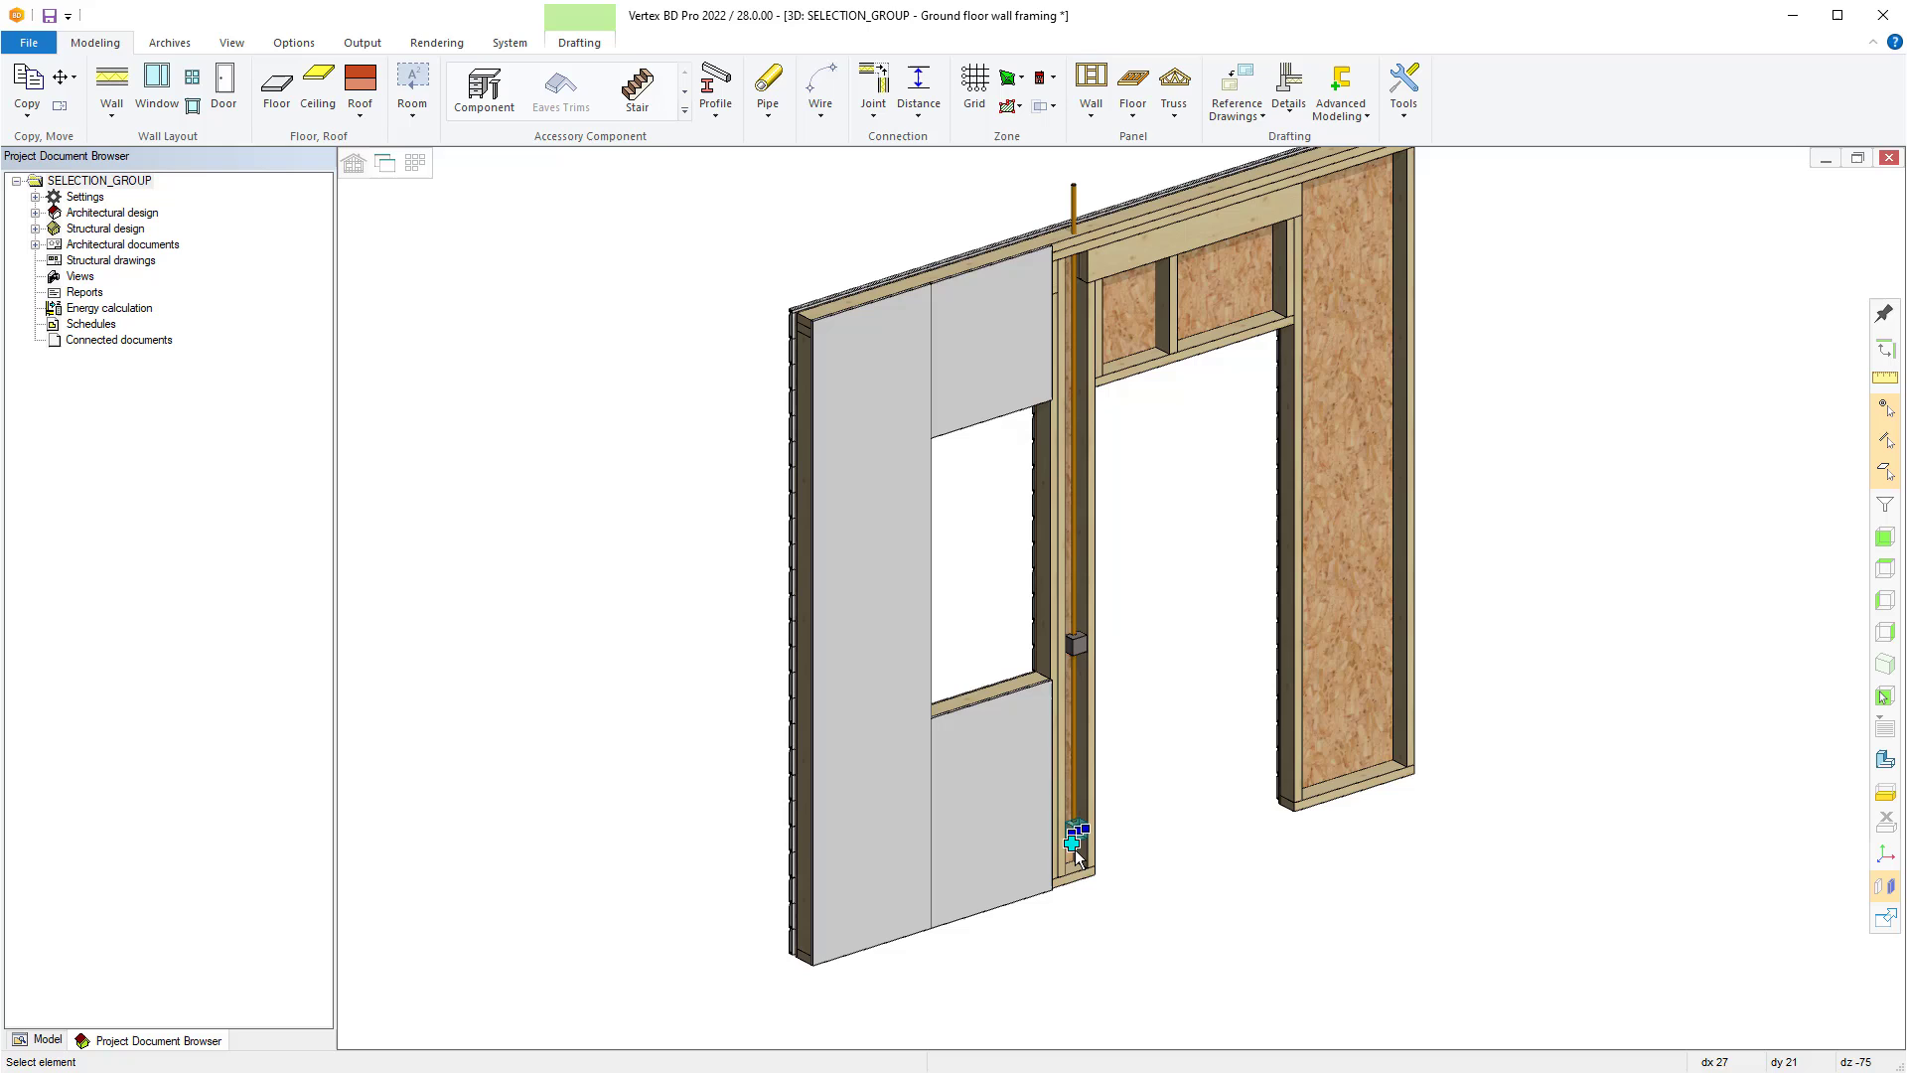
- Mirror the electrical box and pipe across the picked line, keeping the original geometry
right_click(1074, 838)
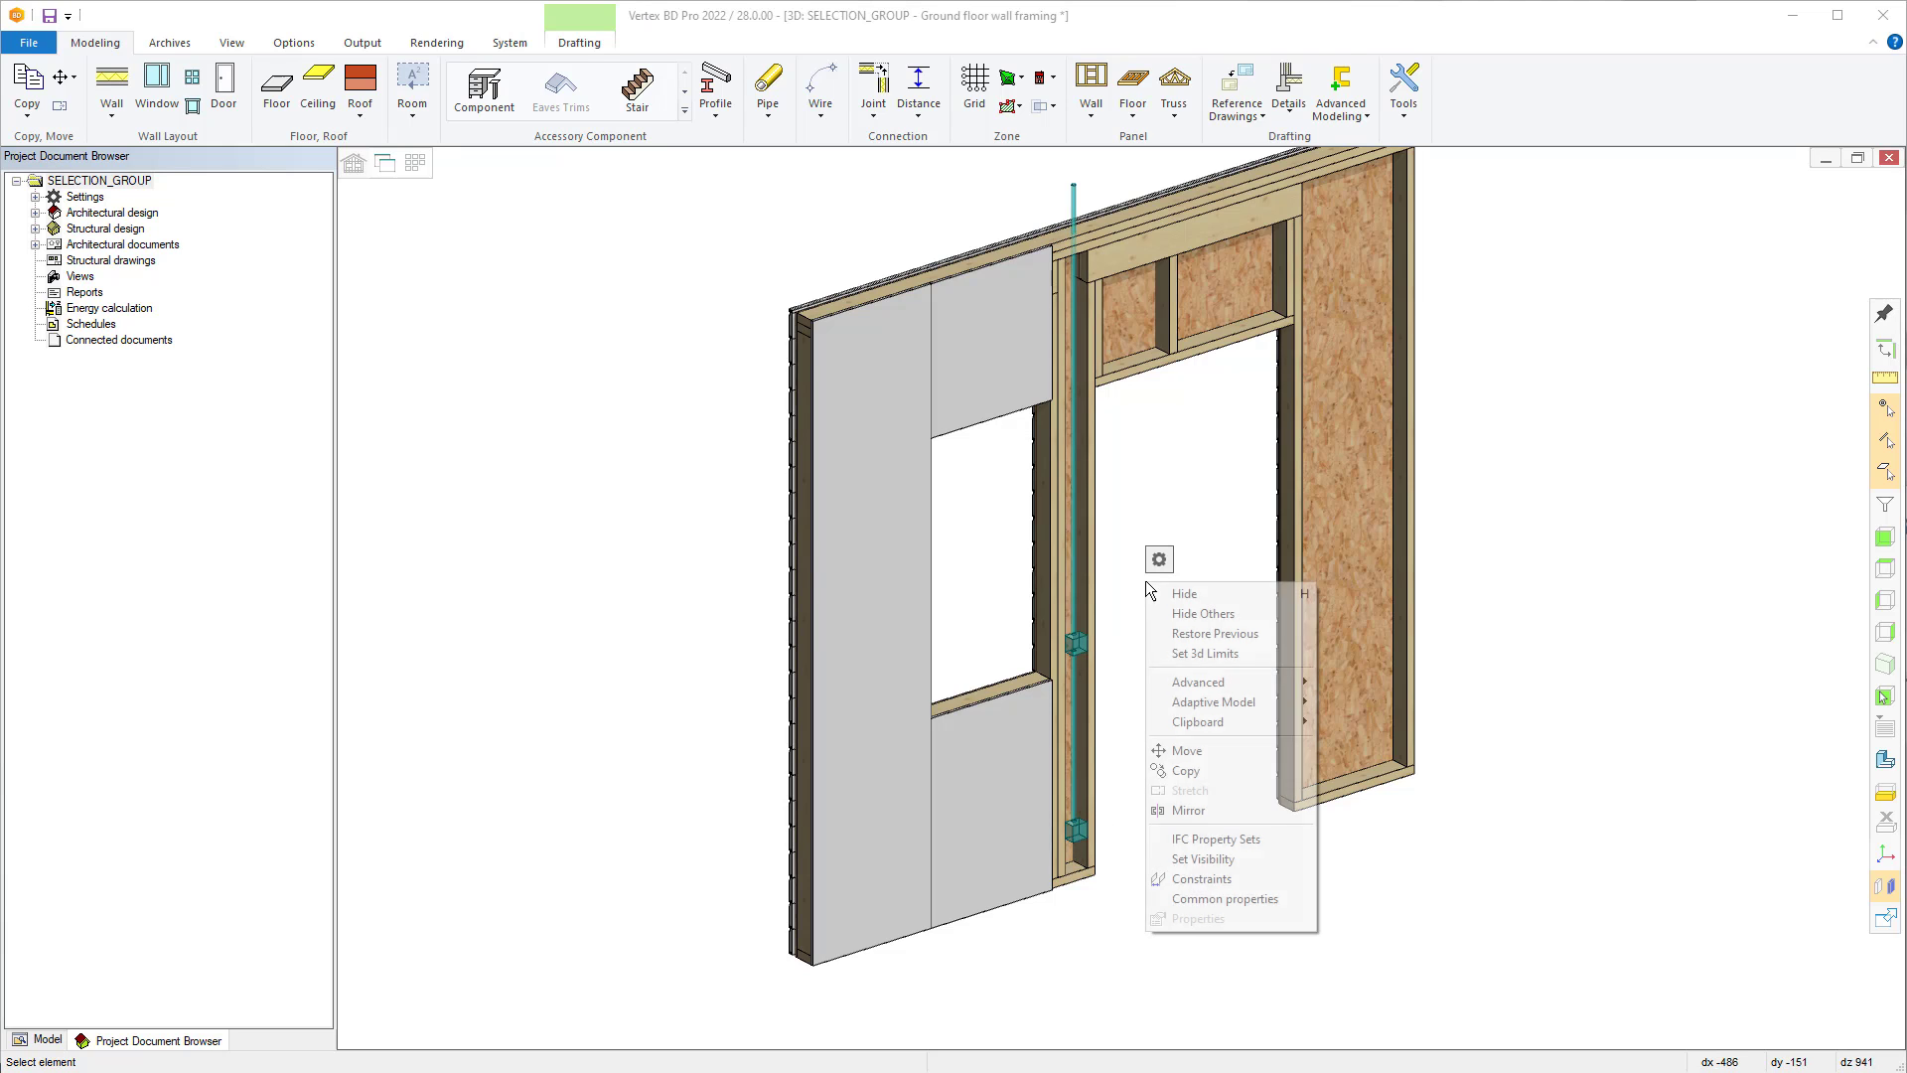
mouse_move(1190, 810)
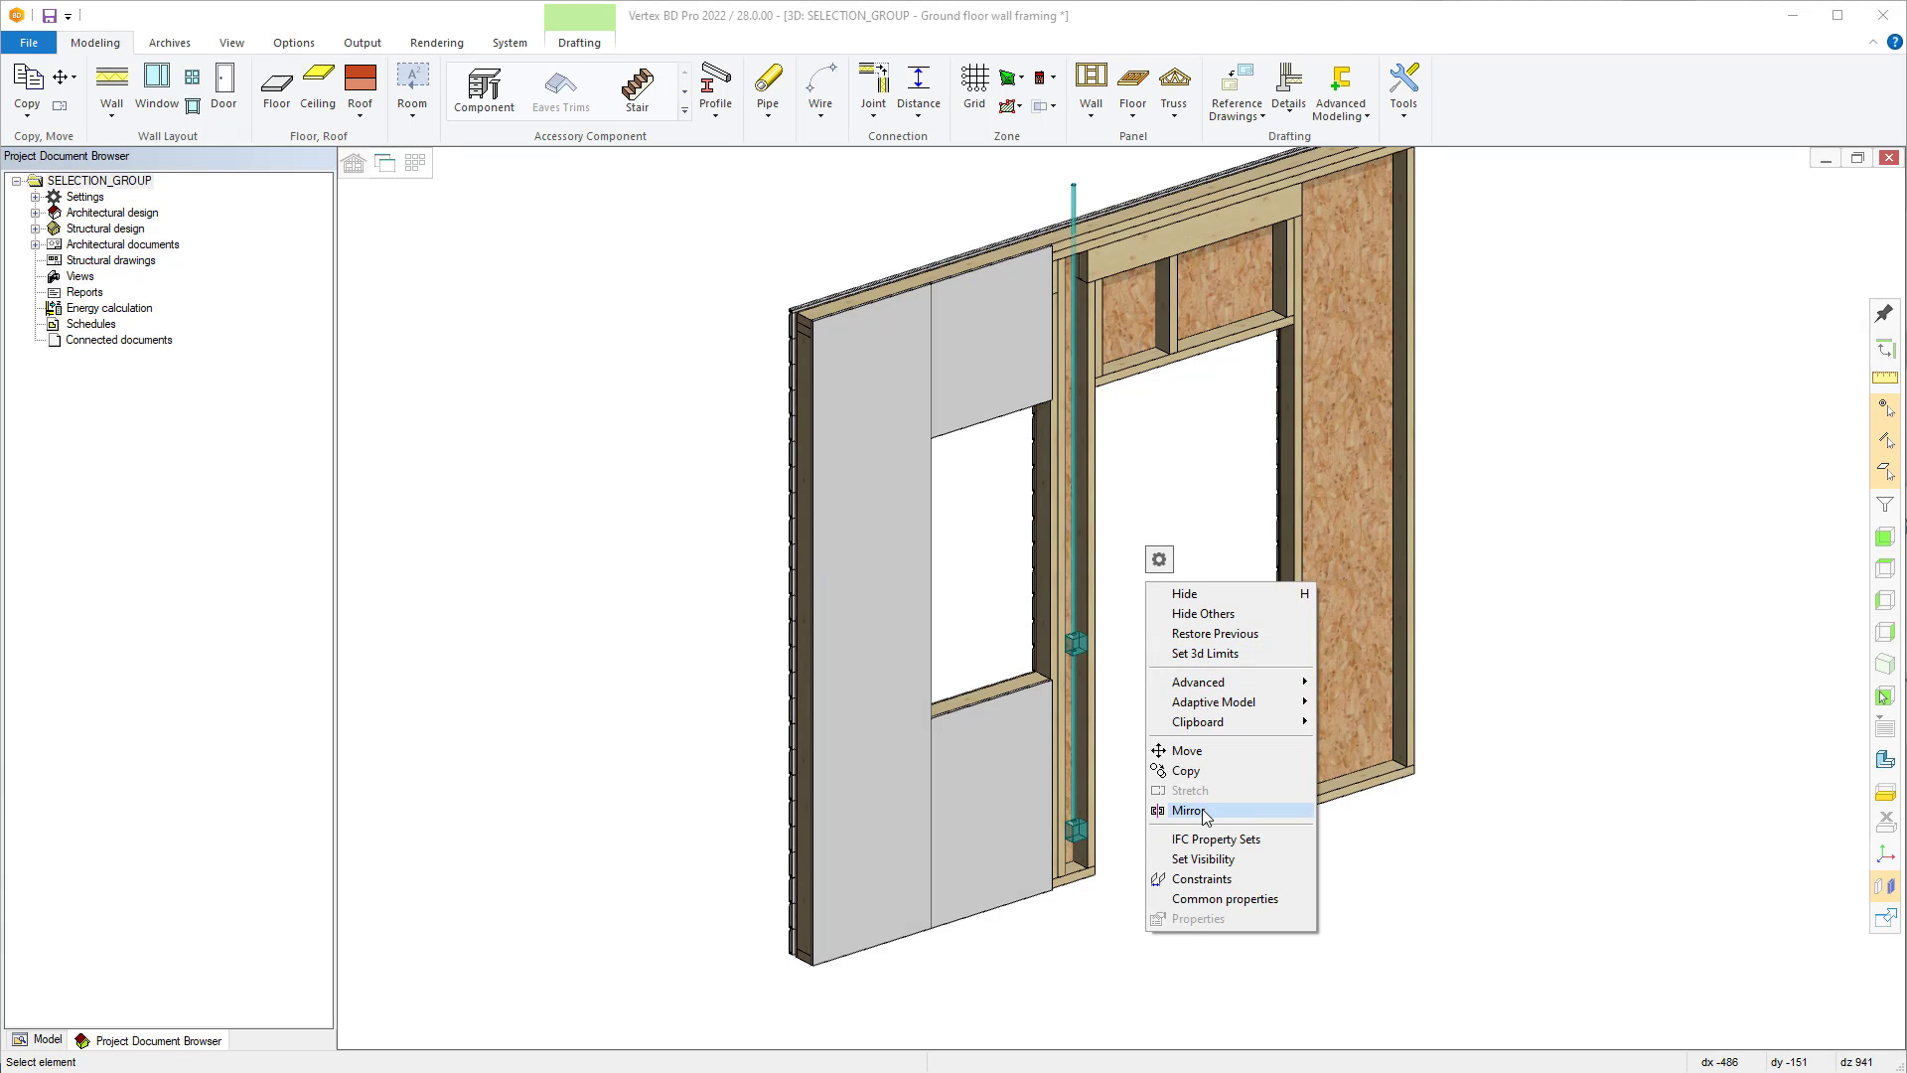
left_click(1190, 810)
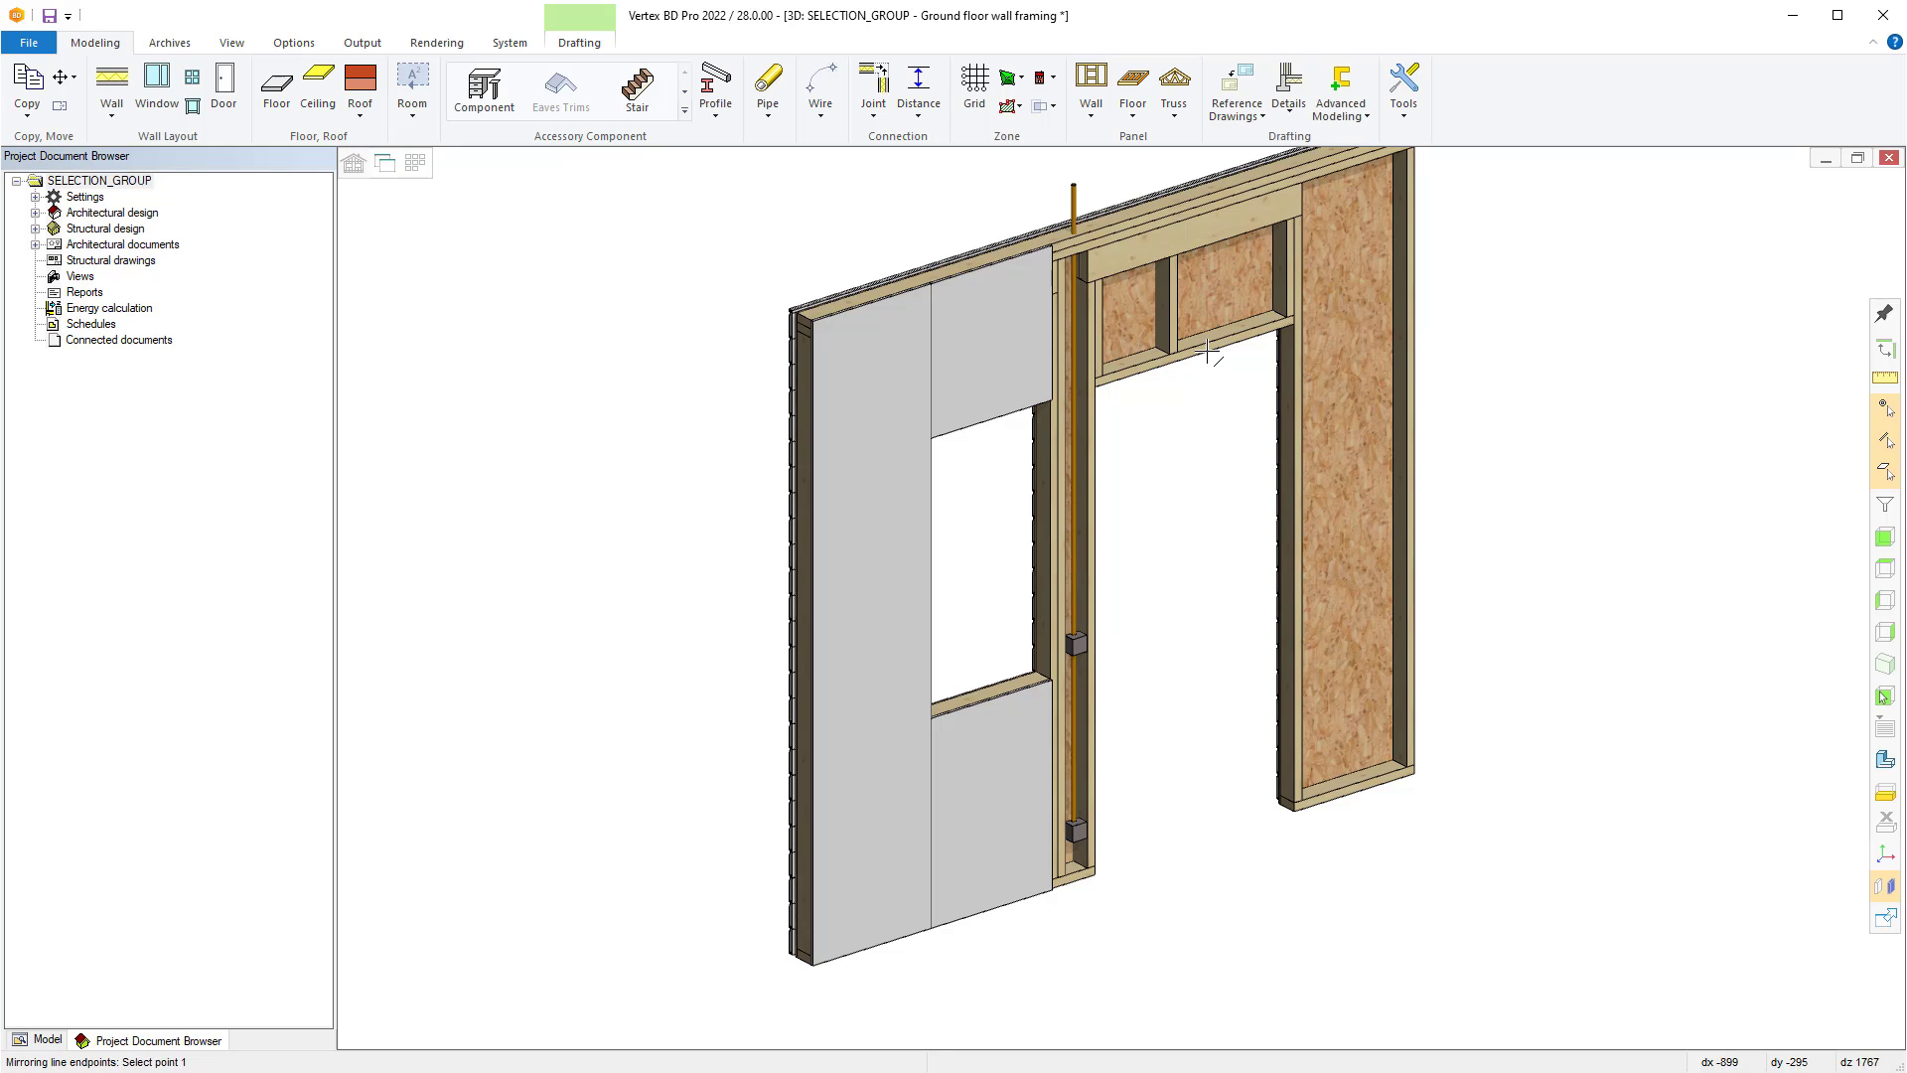
mouse_move(1204, 352)
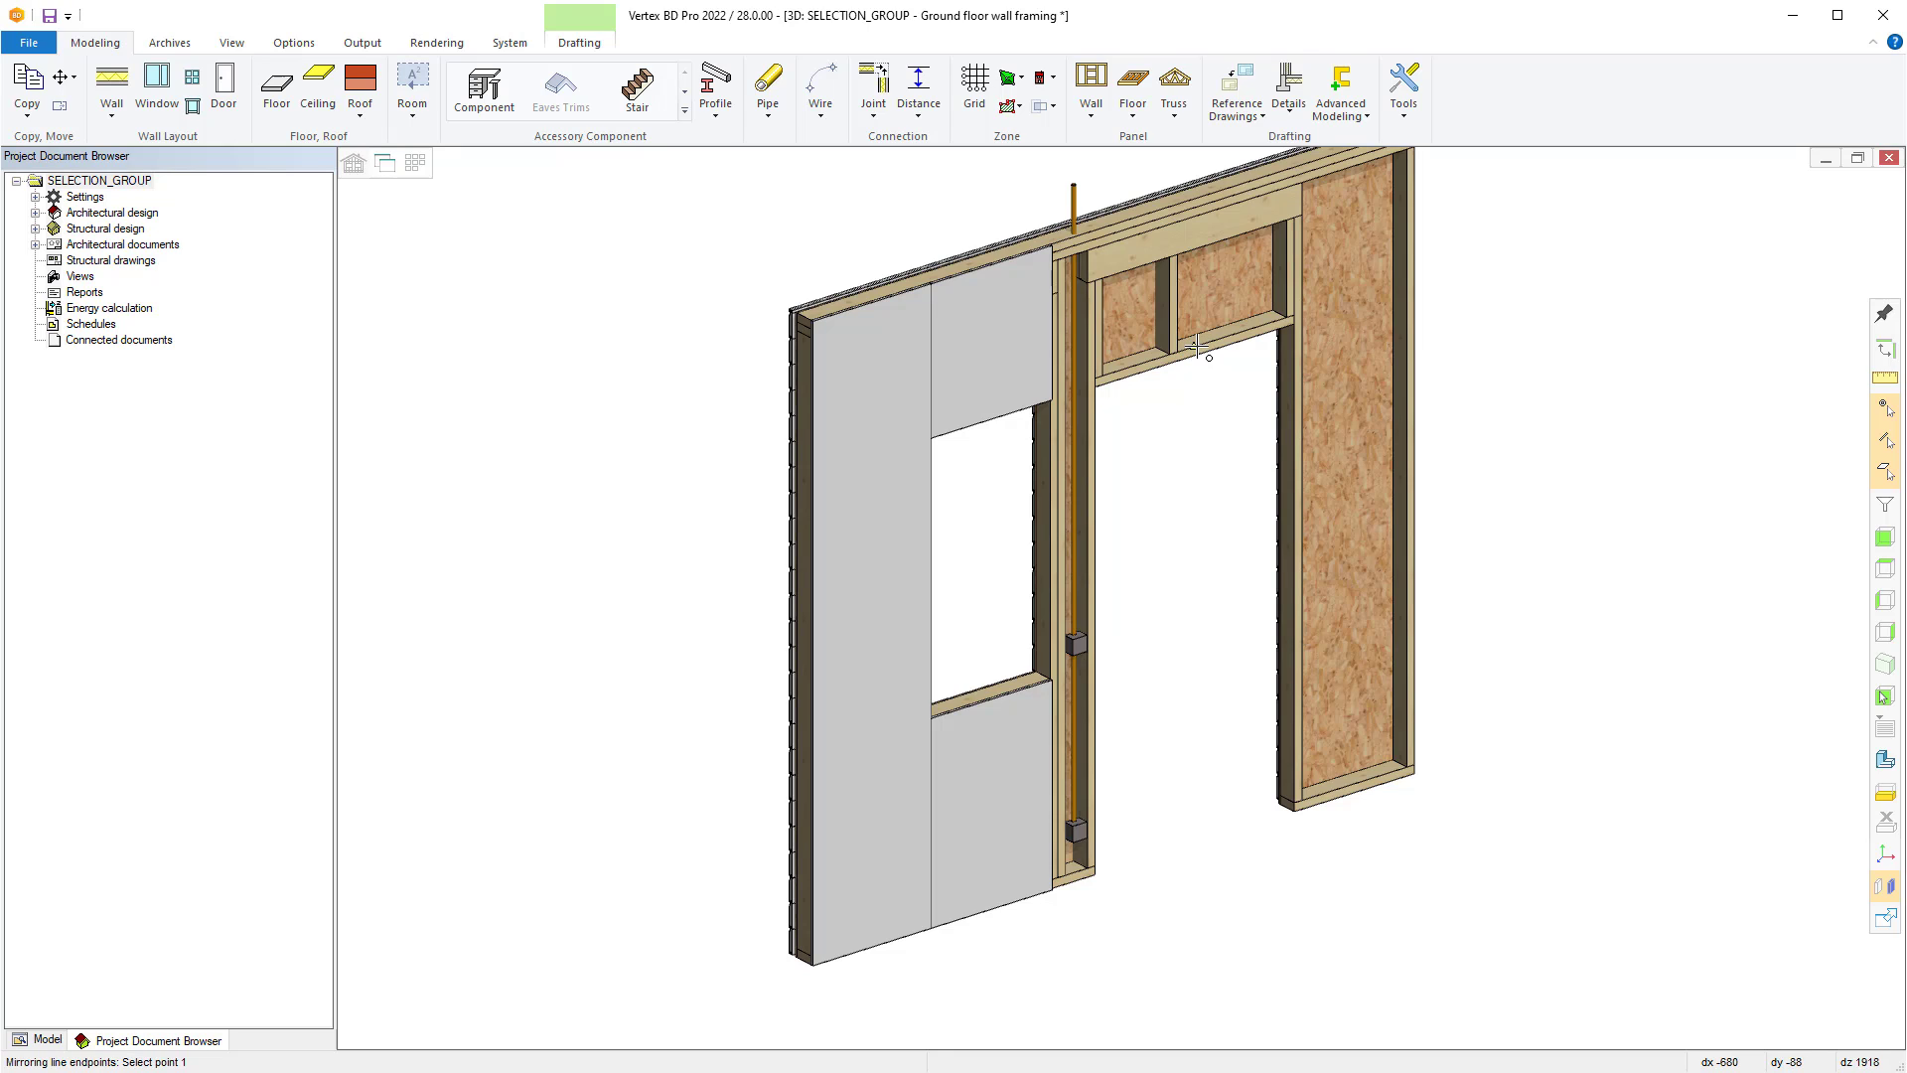
left_click(1194, 344)
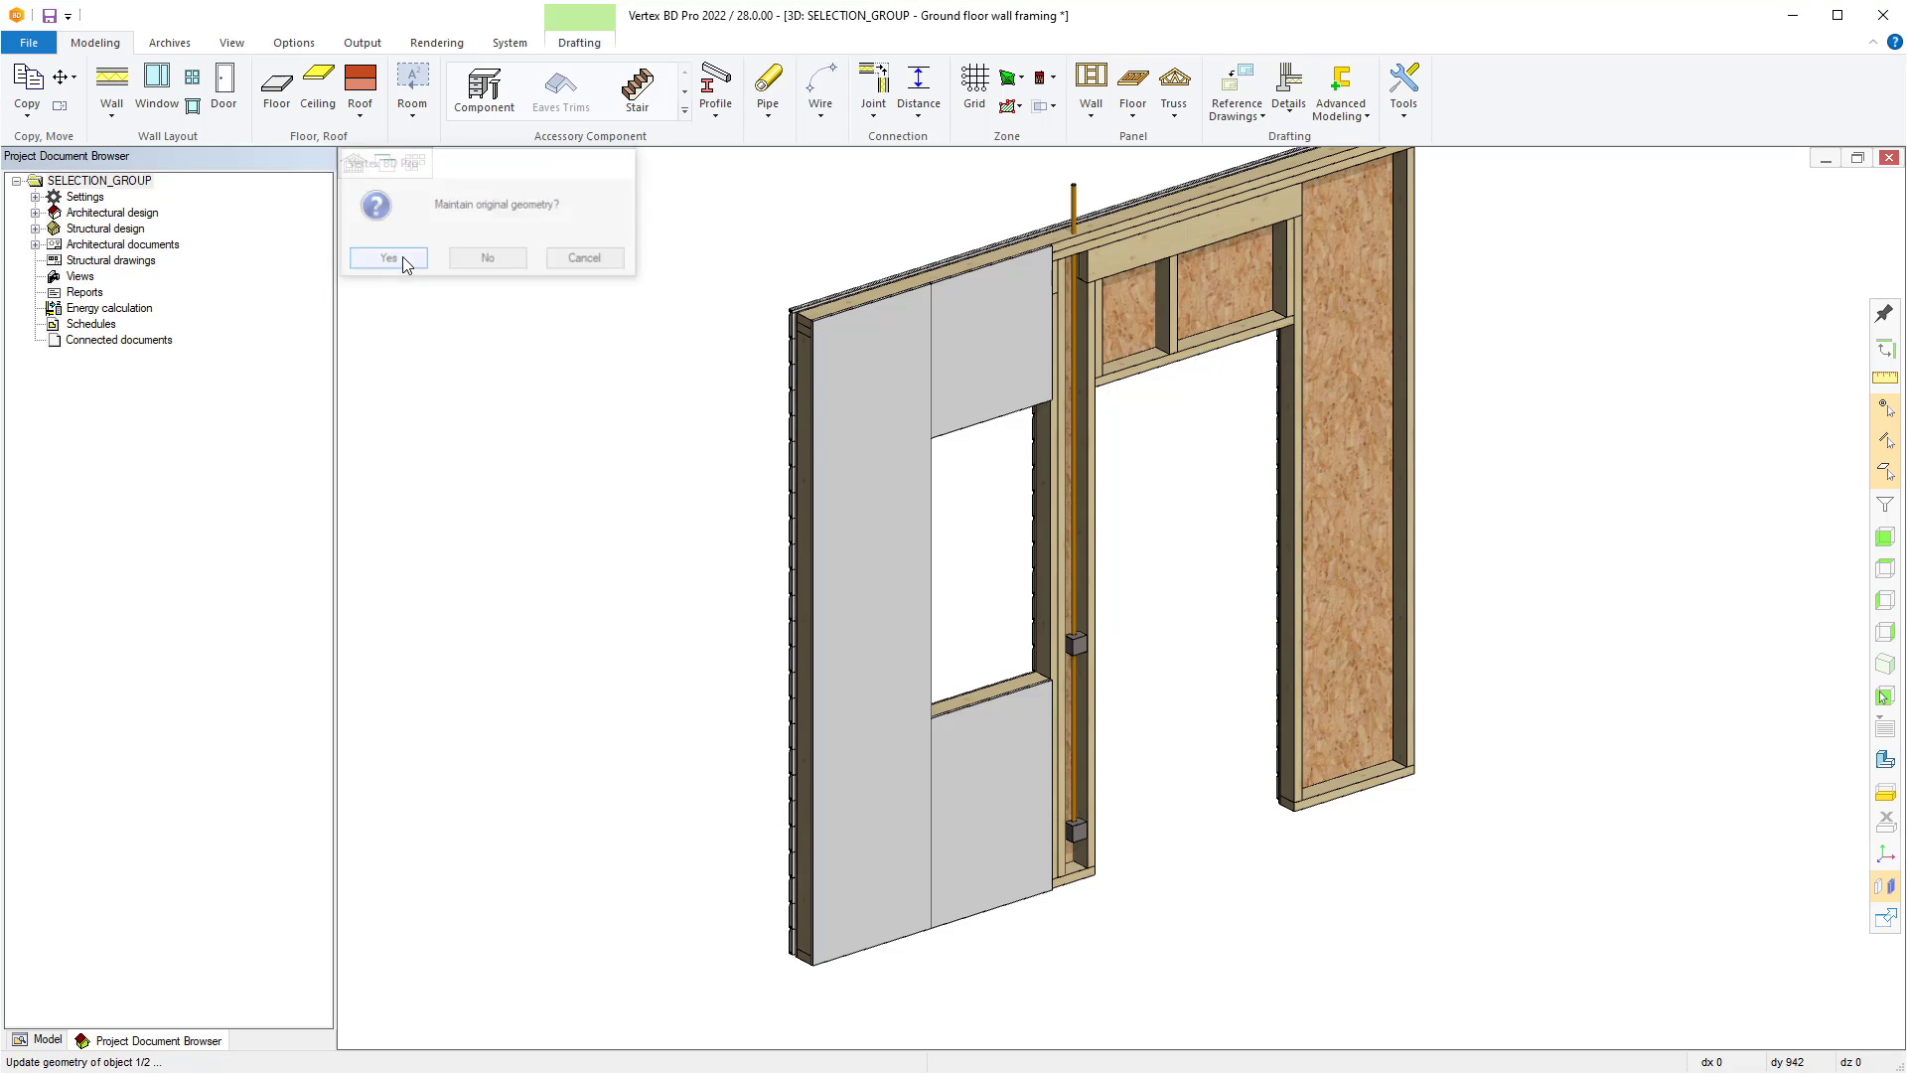
left_click(387, 256)
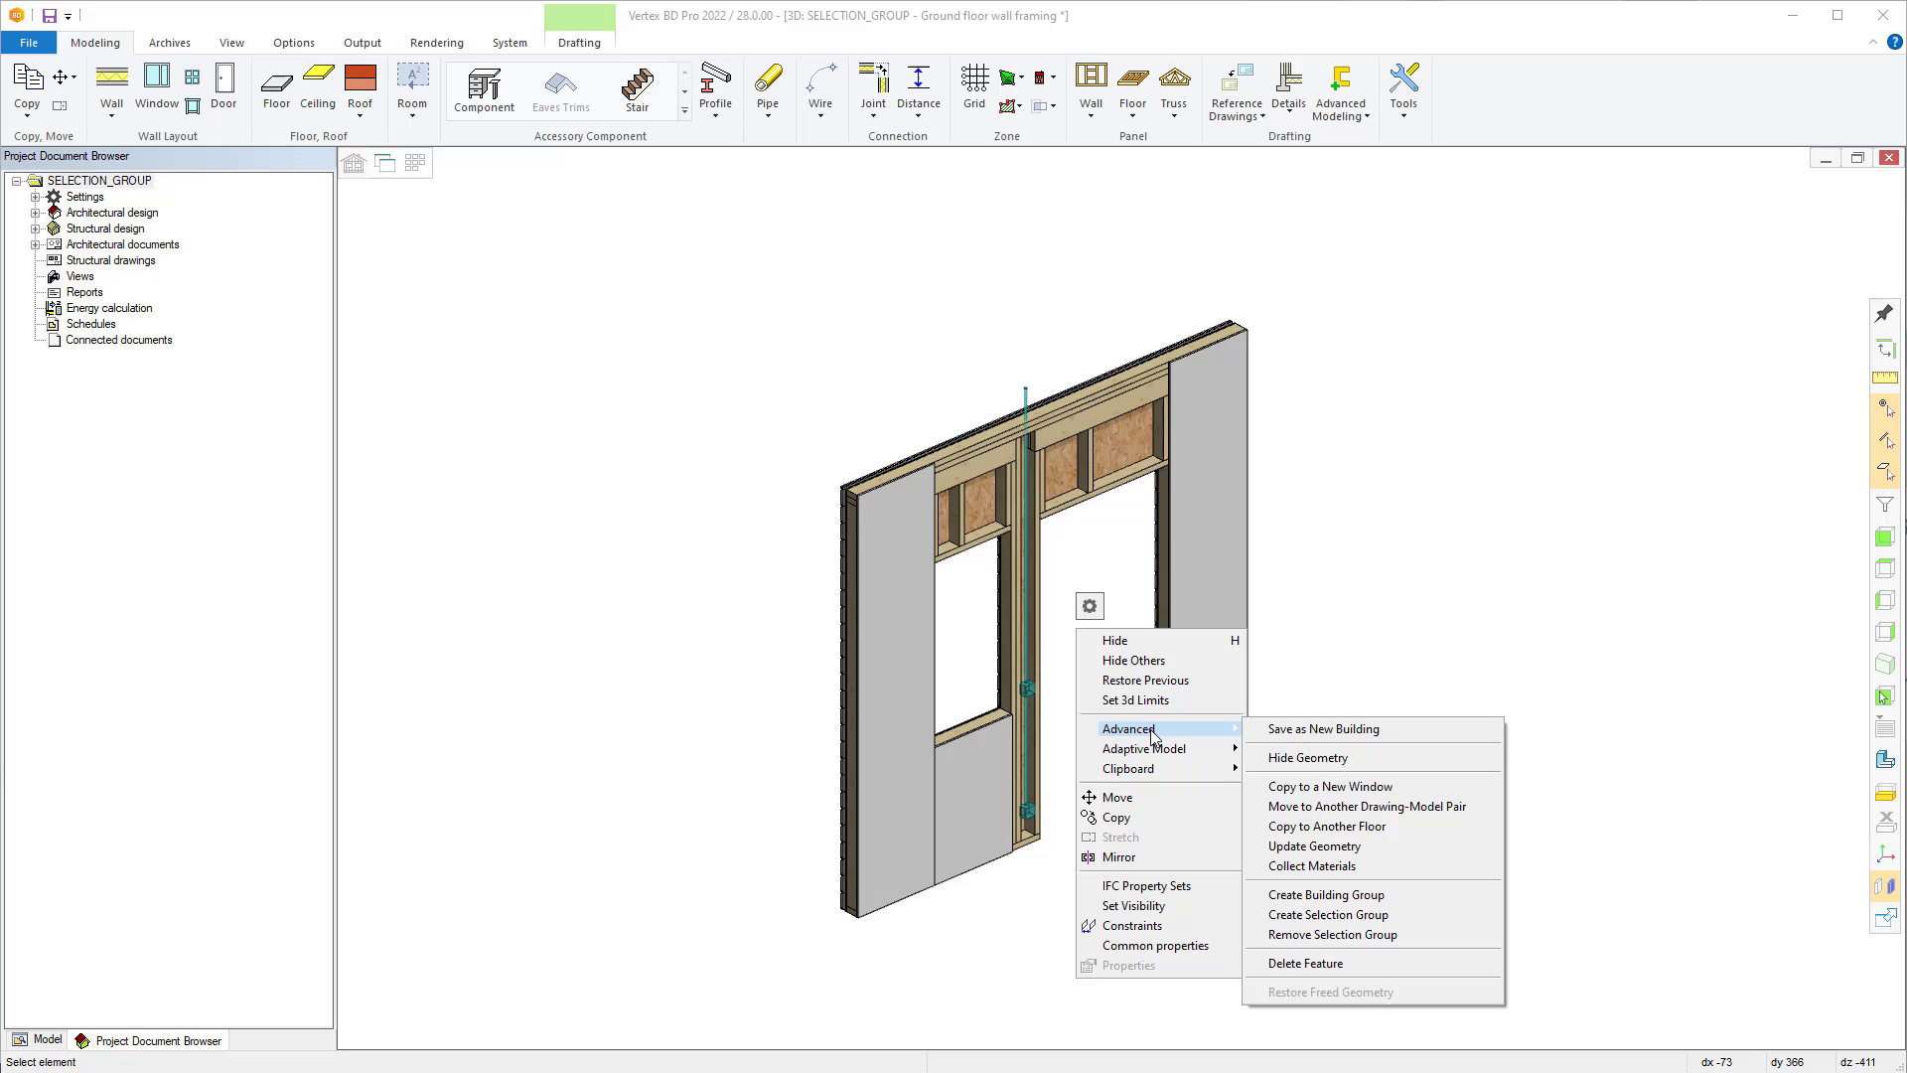
mouse_move(1297, 895)
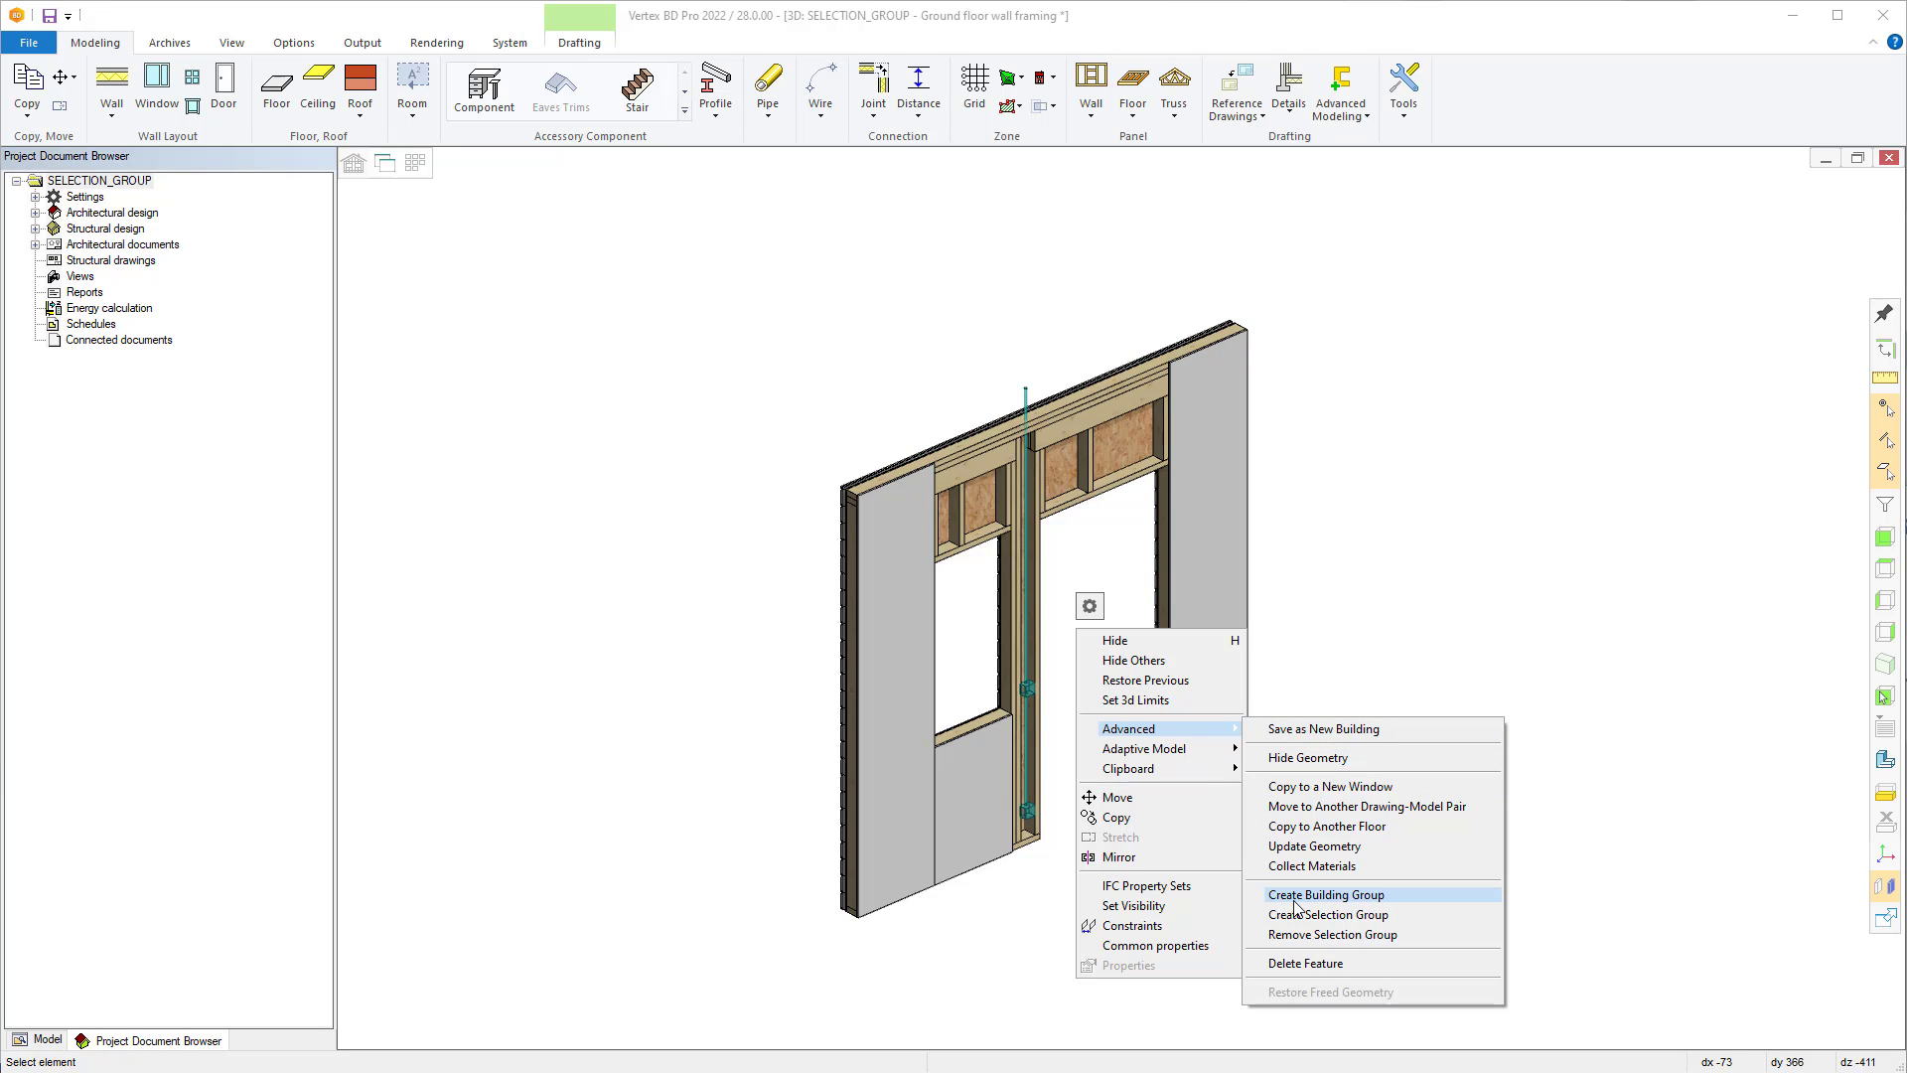
- Begin creating a building group from the boxes and pipes via Advanced
left_click(1325, 894)
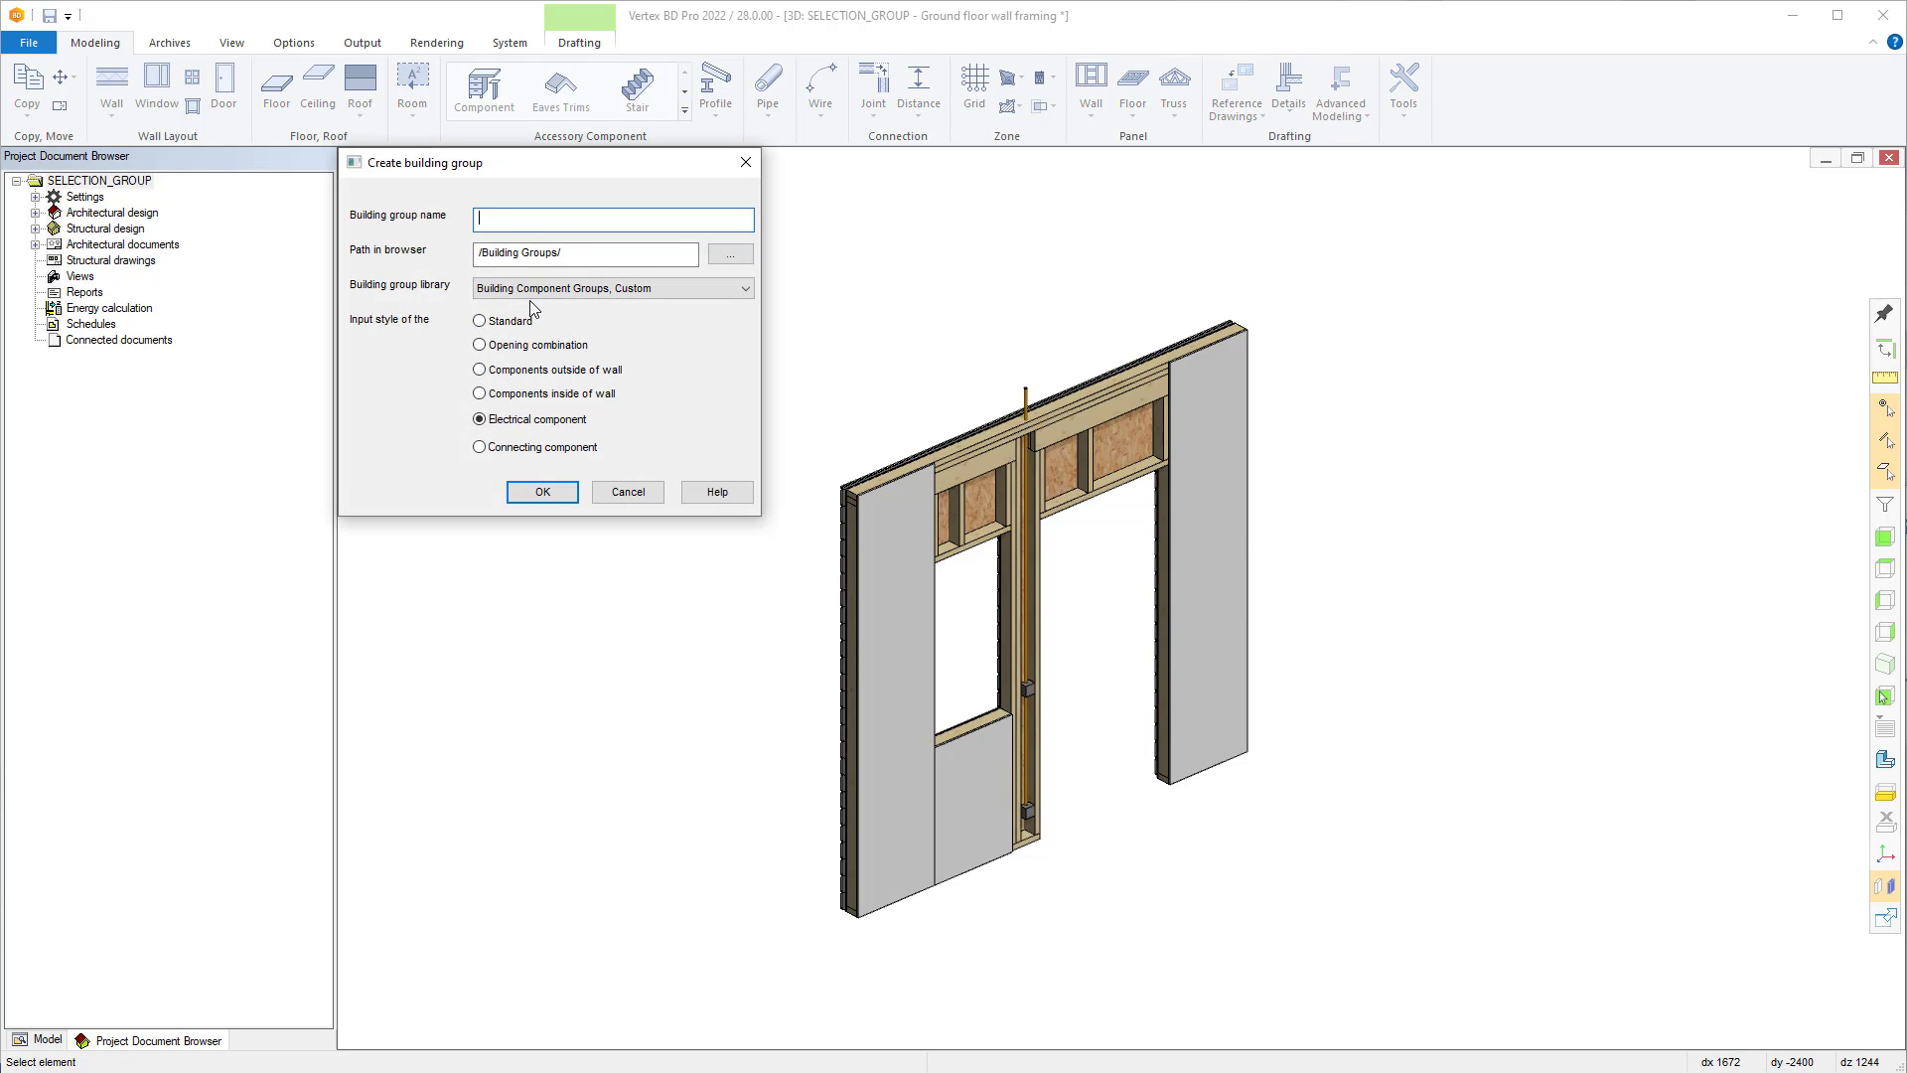
- Save the building group as ElectricBoxes2_withPipes with Electrical component input style
type("Electr")
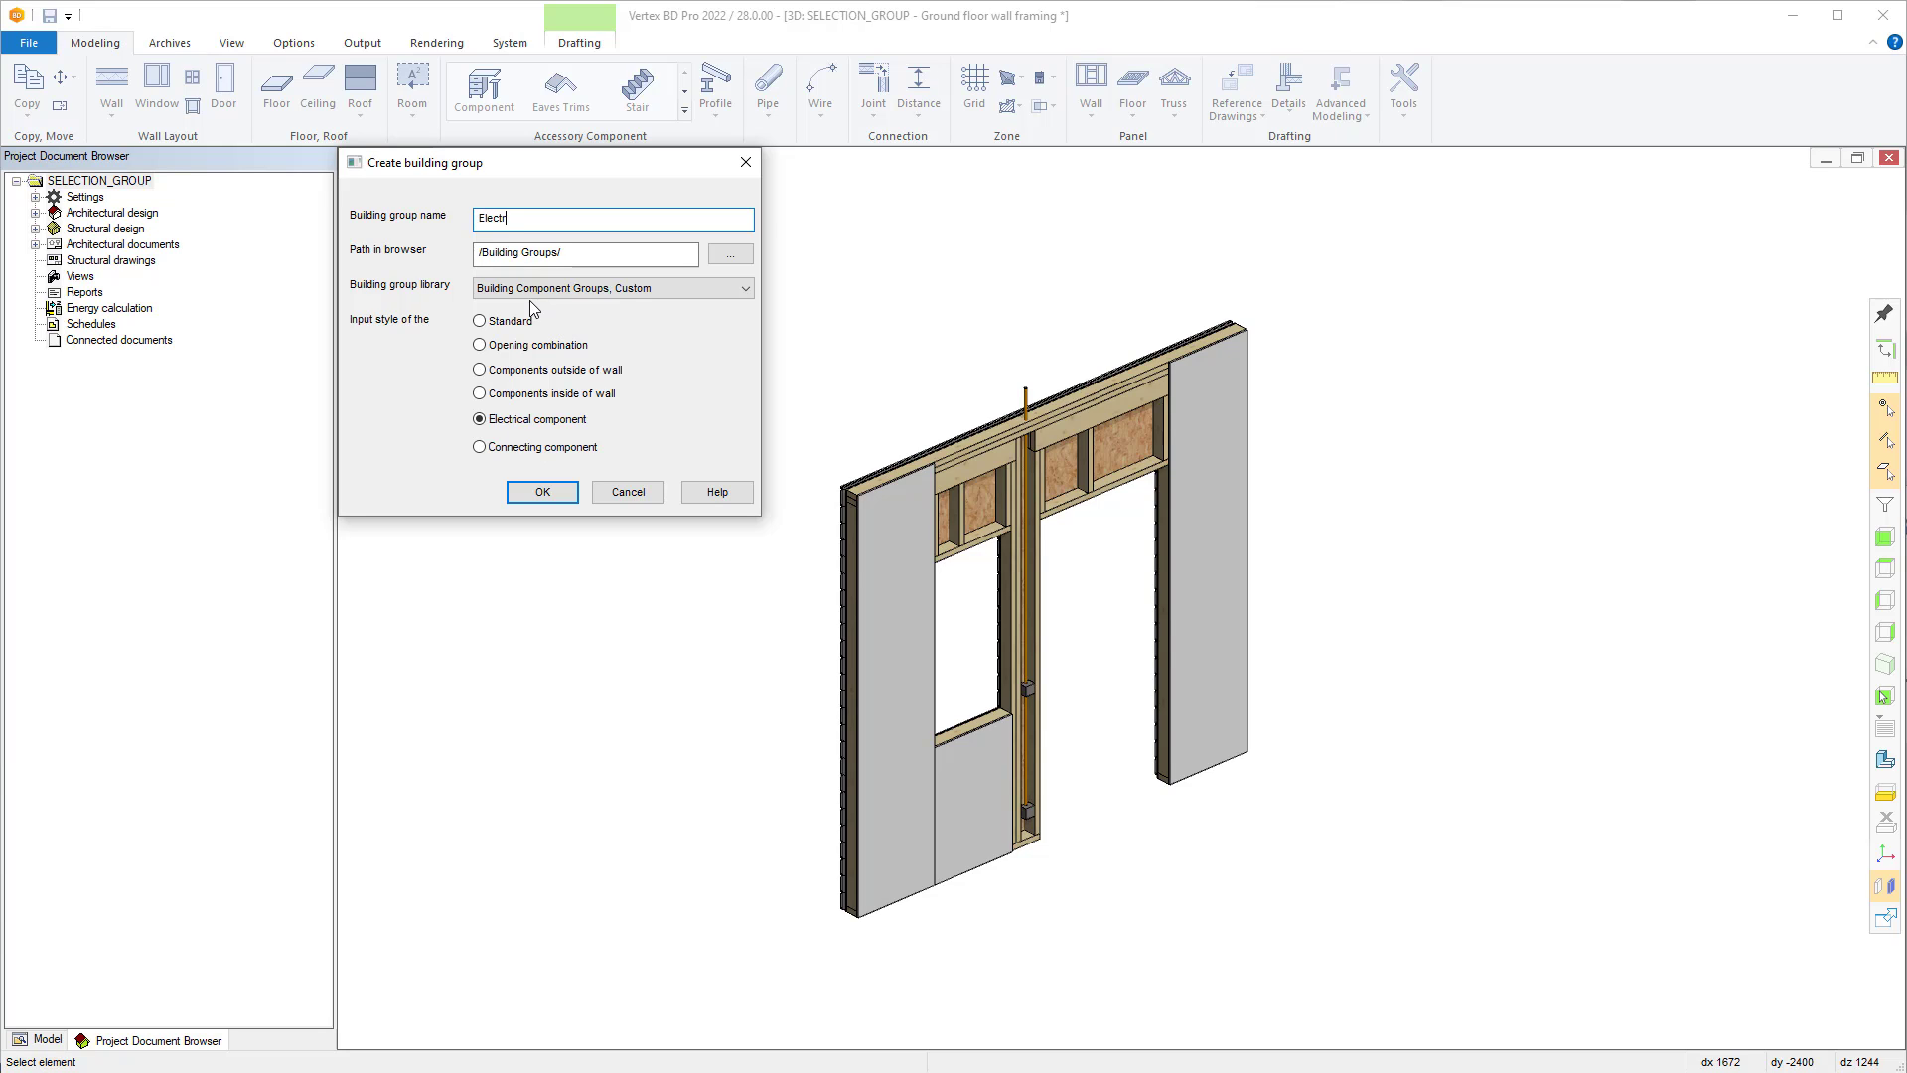
type("ic")
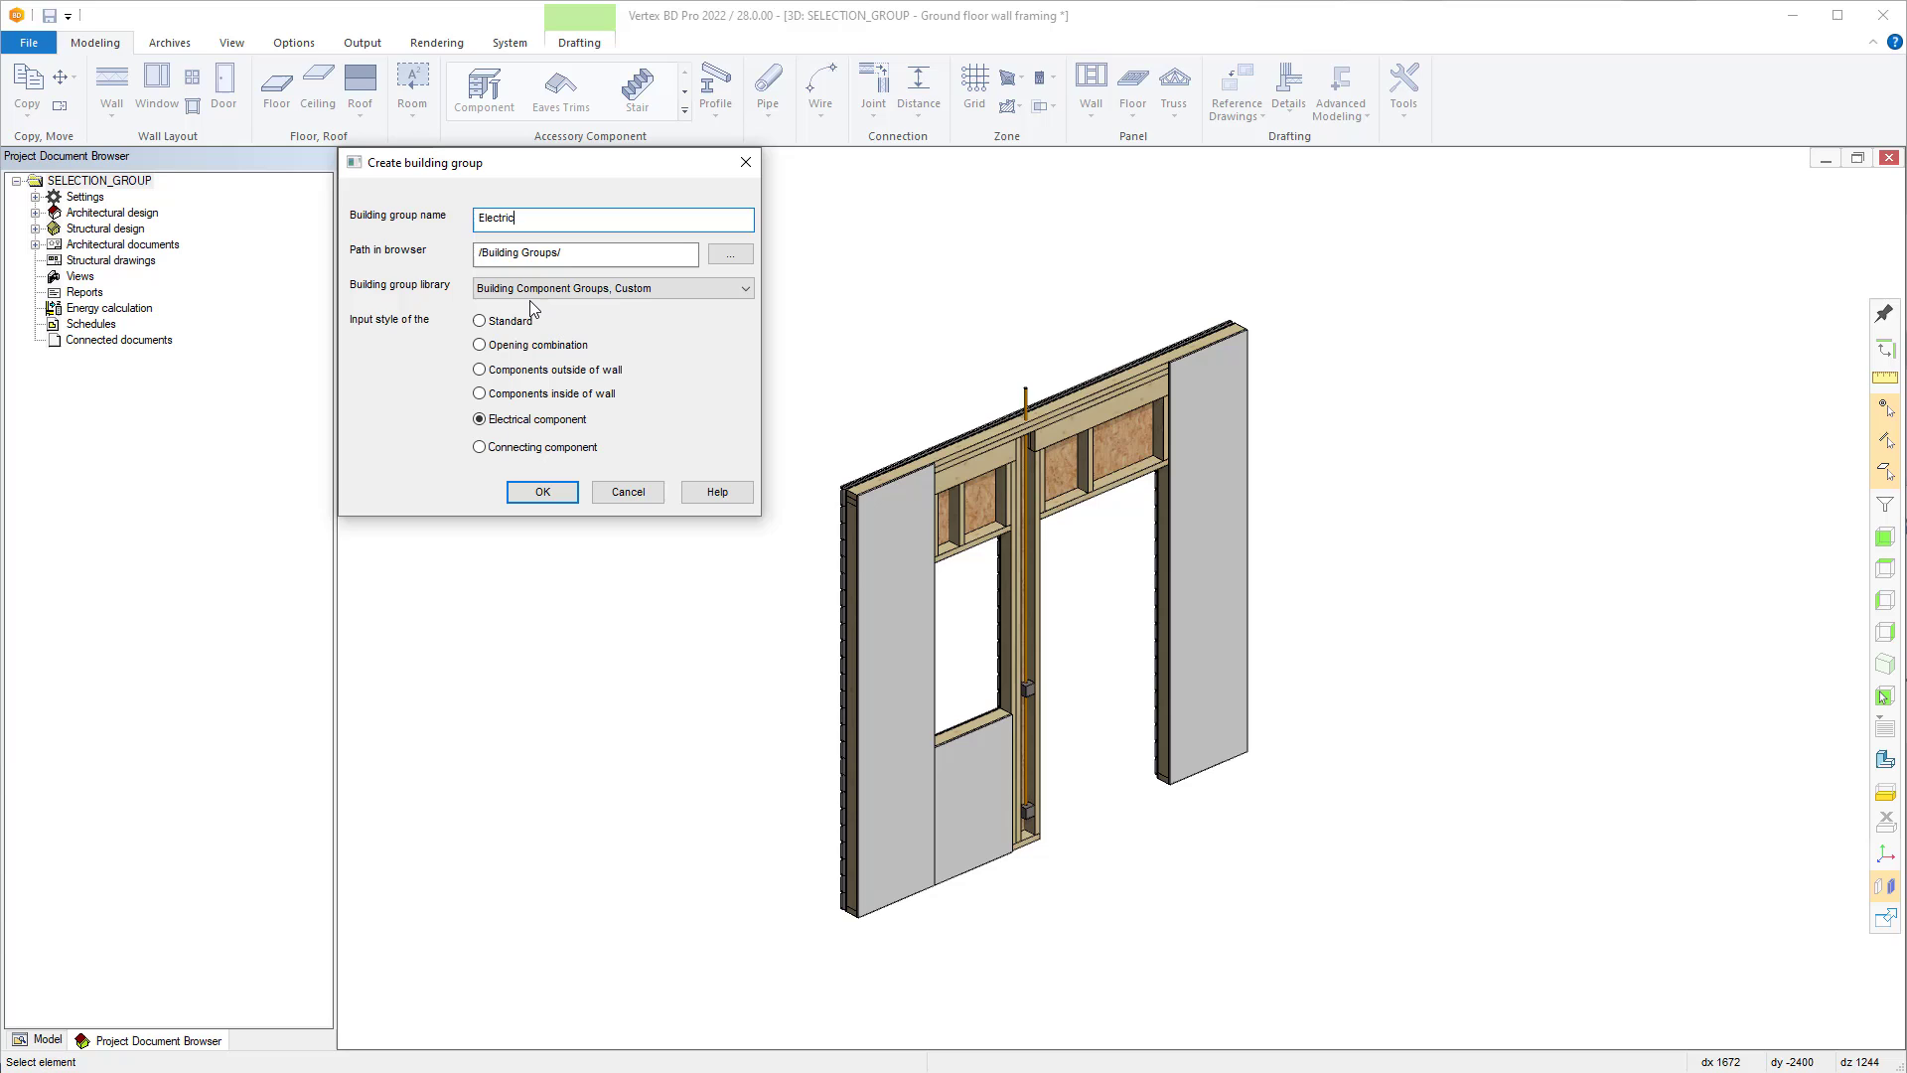
type("B")
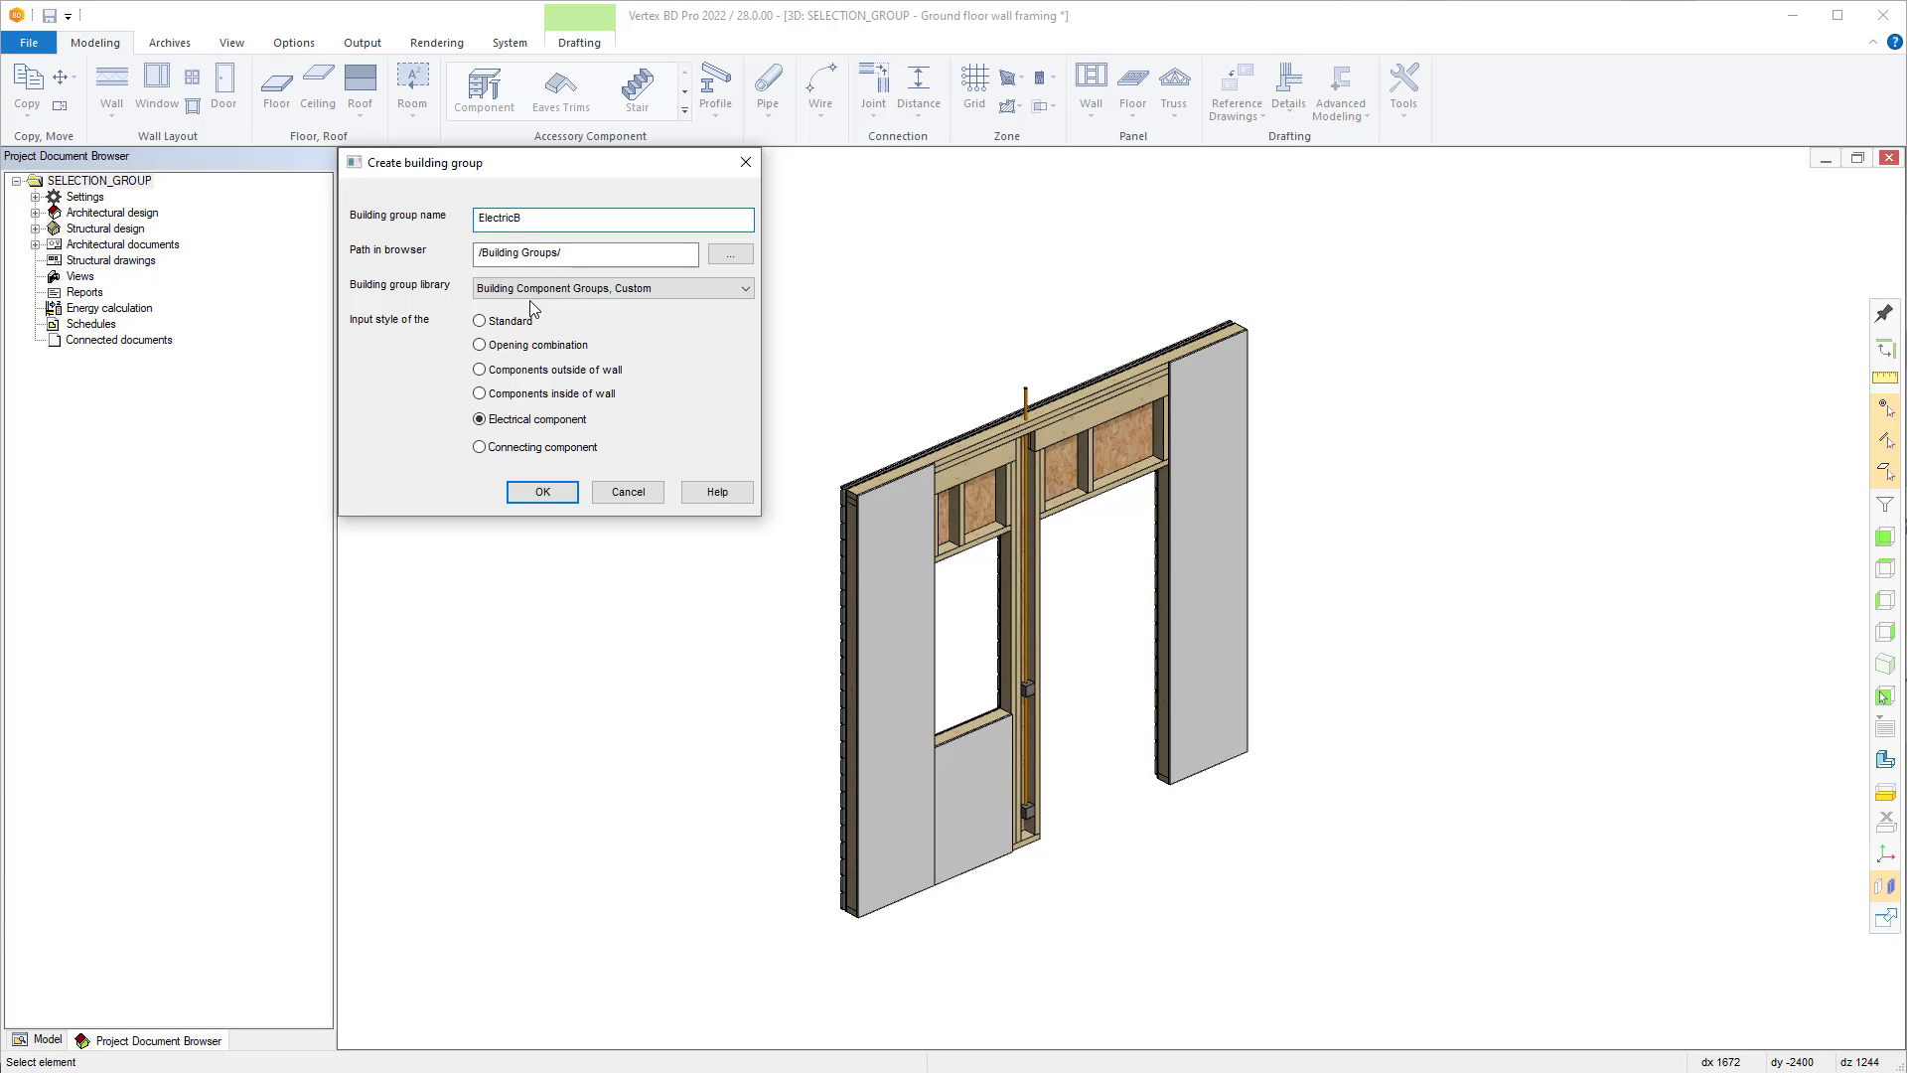
type("oxes2_w")
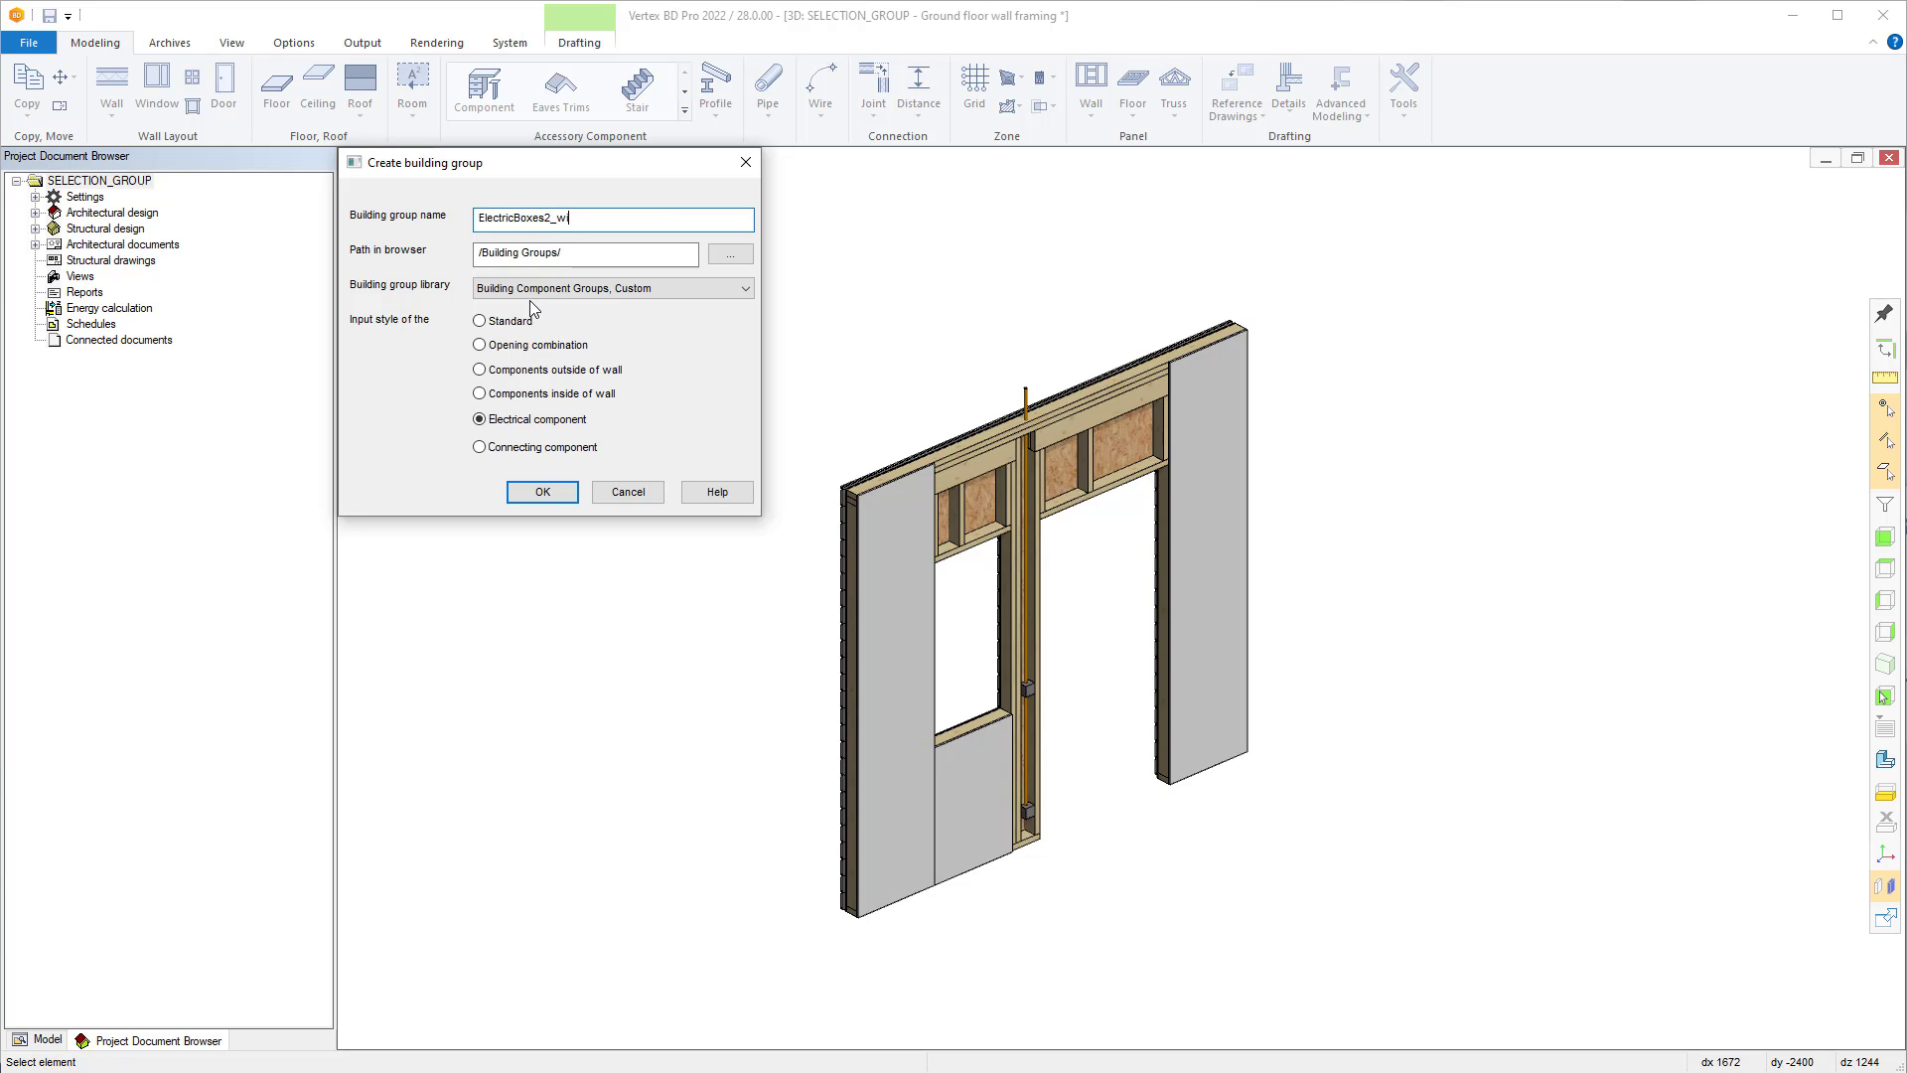
type("ithPipes")
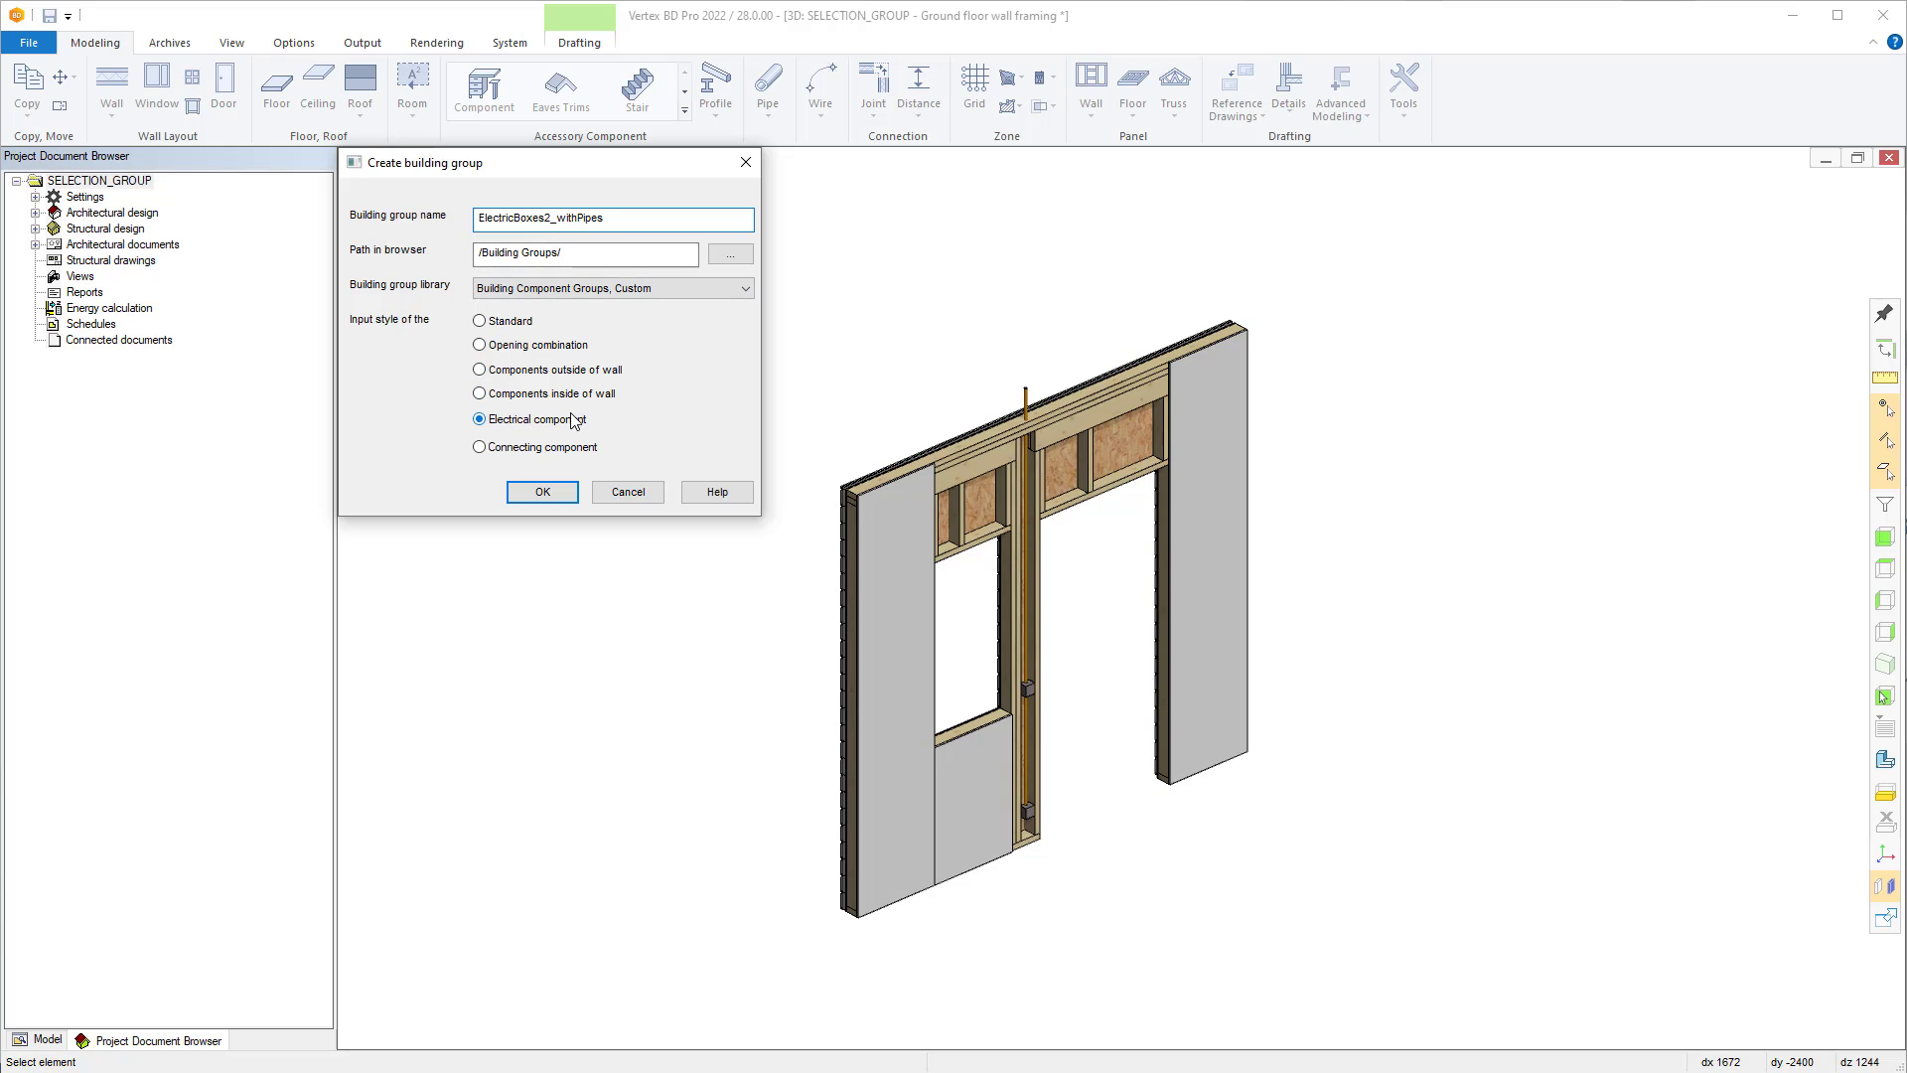
left_click(584, 252)
type("Own")
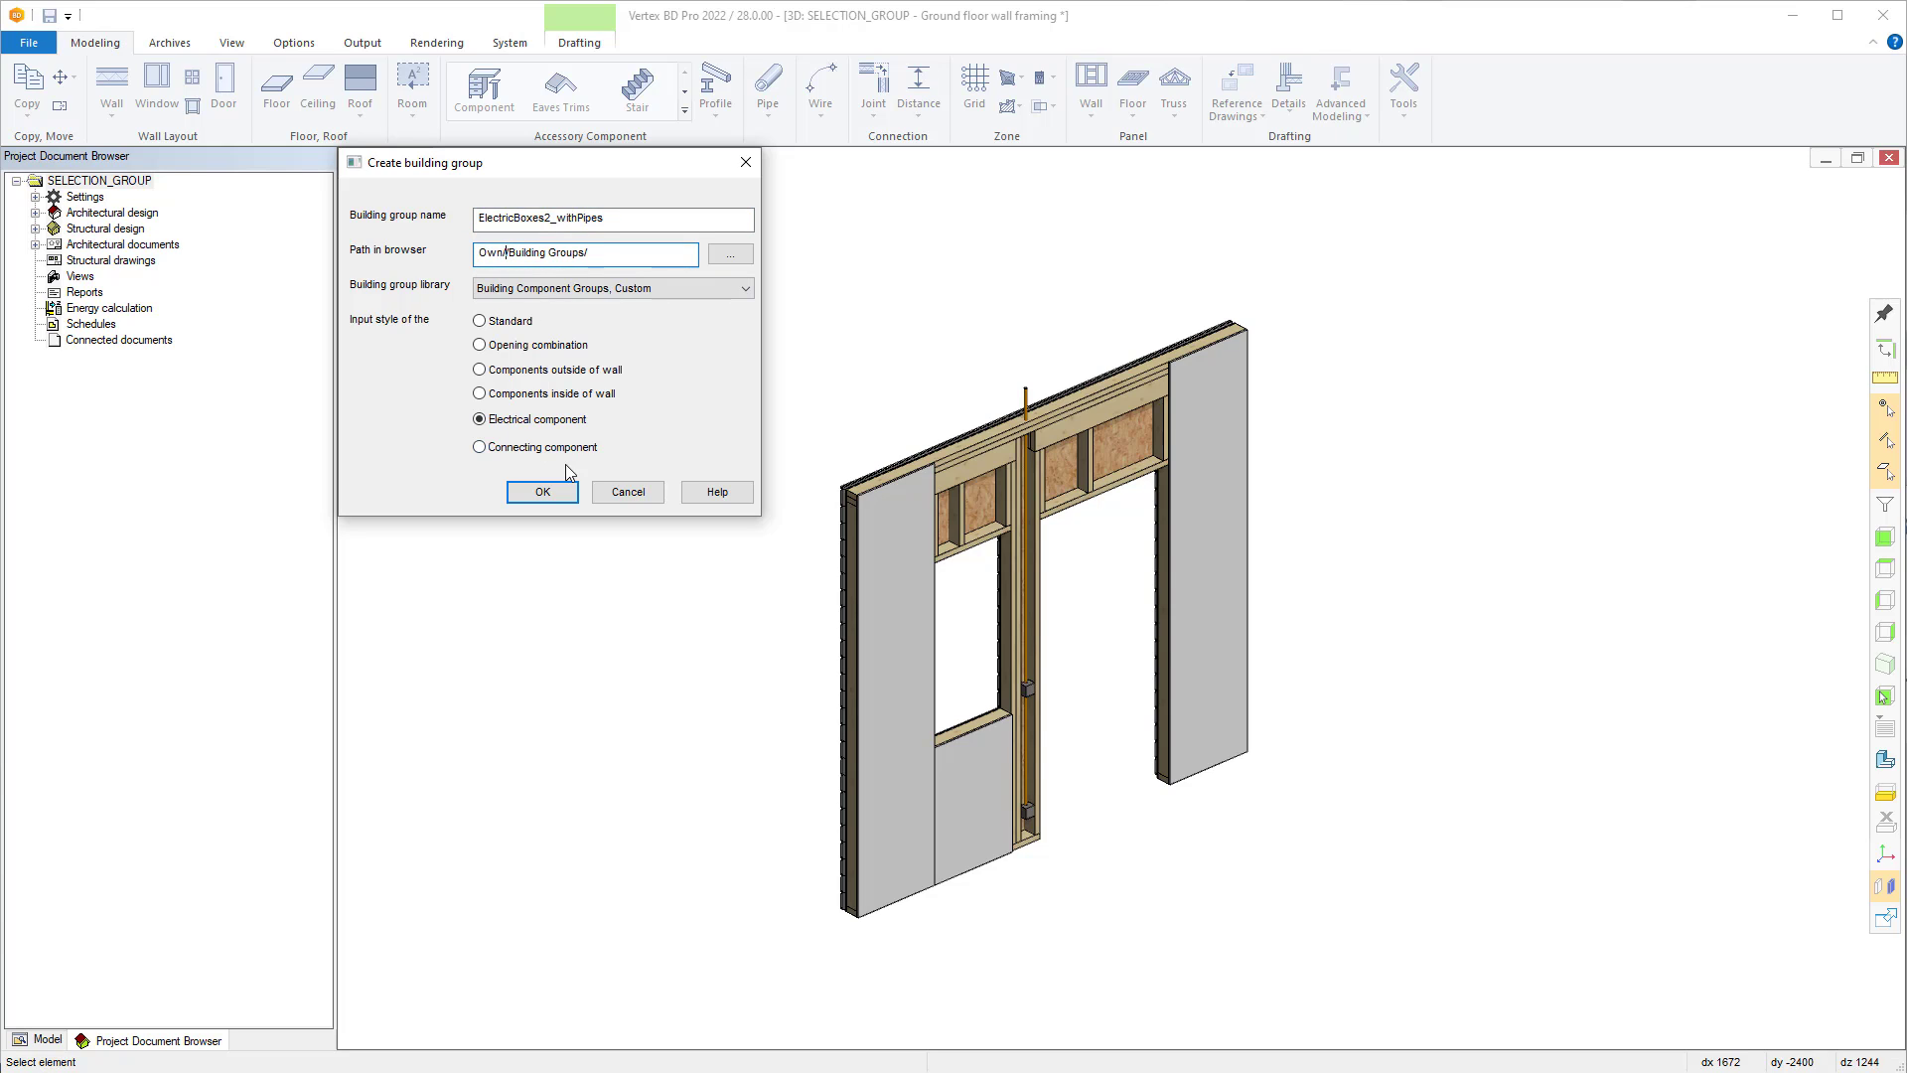
left_click(540, 491)
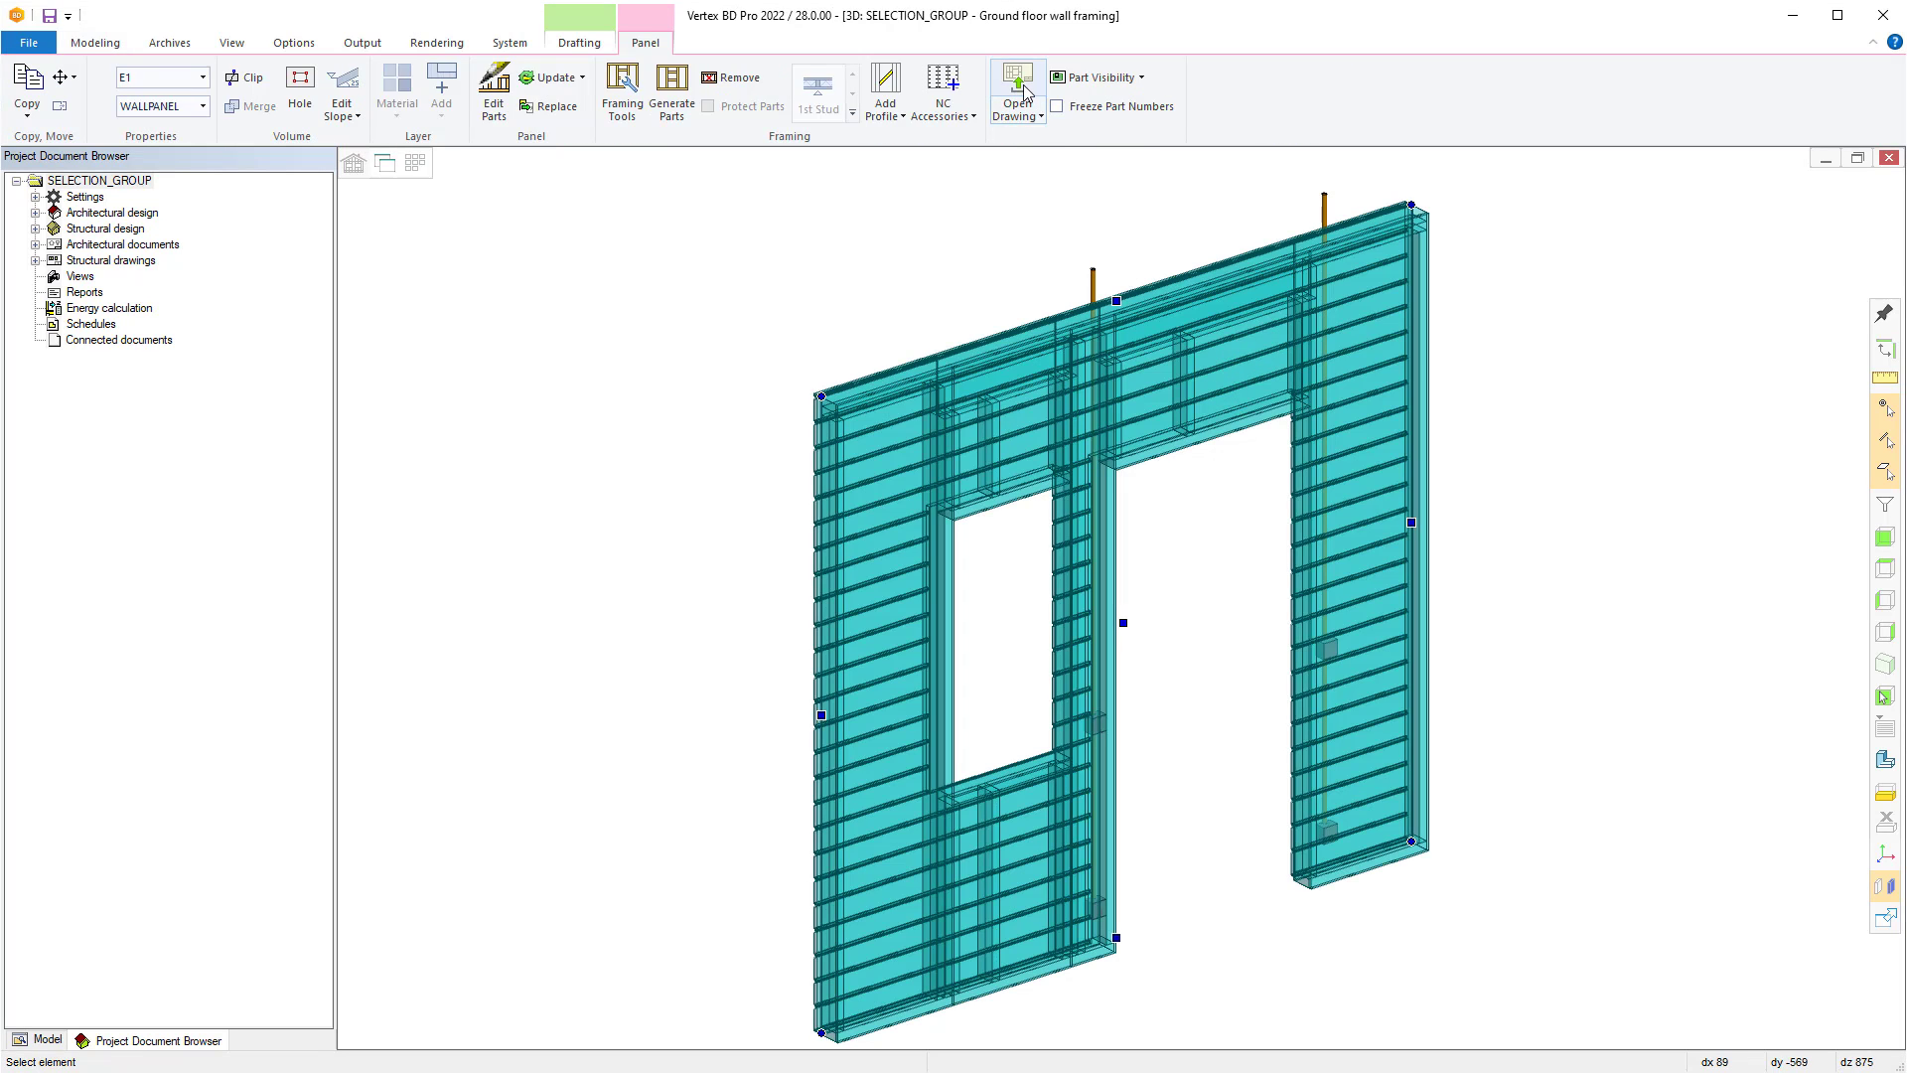
- Show the generated E1 wall panel drawing with framing views, dimensions and part lists
left_click(1015, 85)
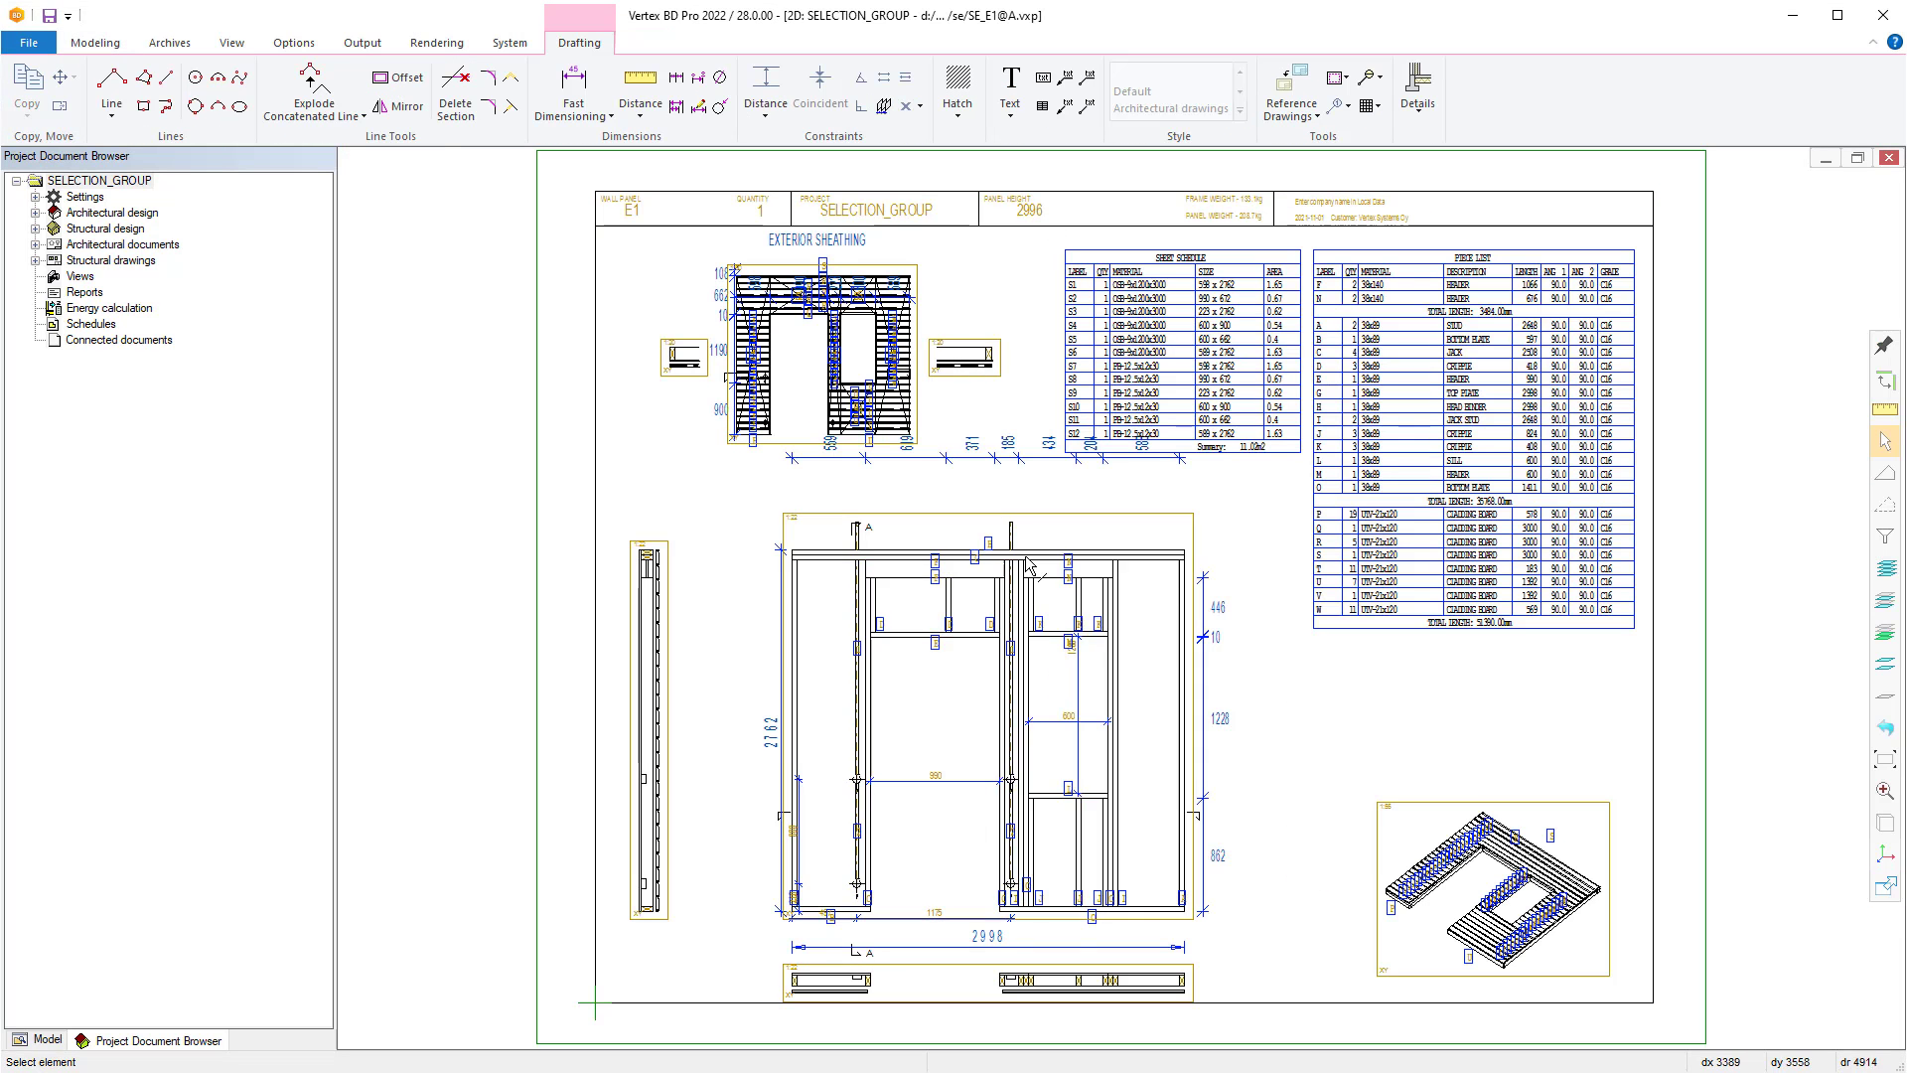